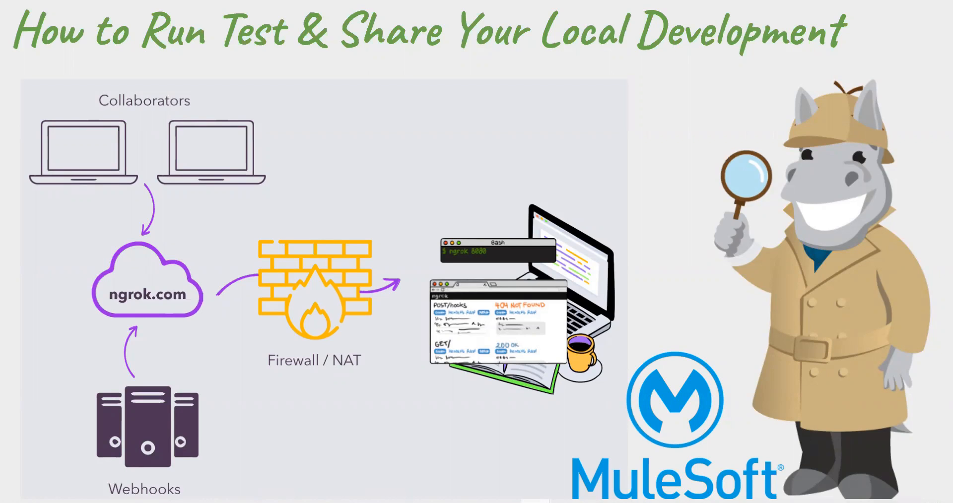
mouse_move(720, 277)
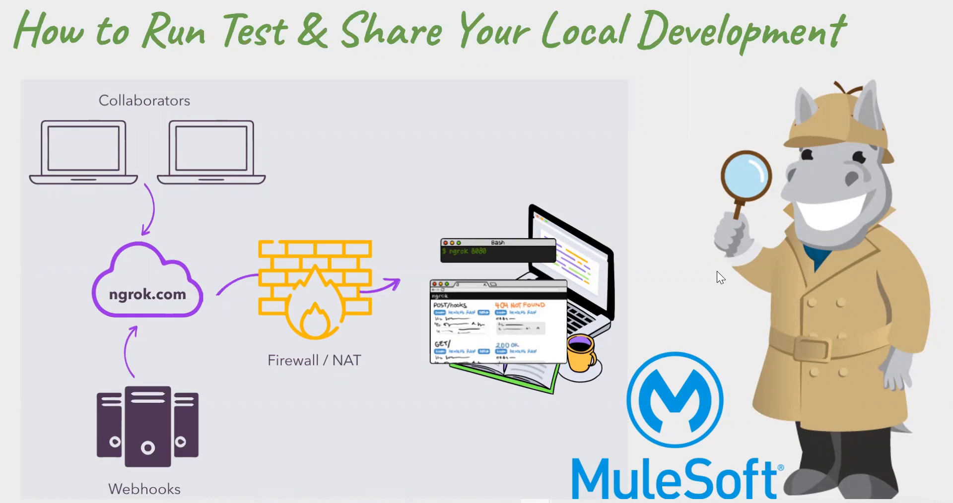
mouse_move(499, 192)
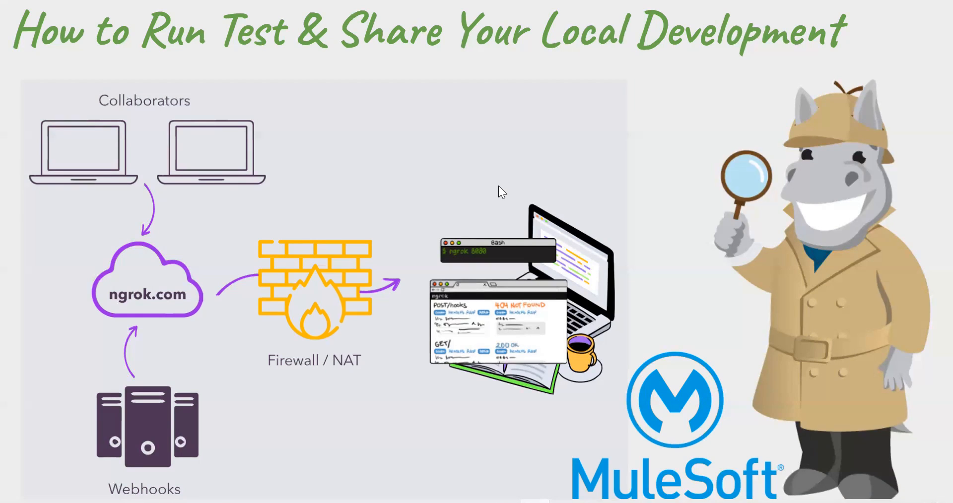
mouse_move(619, 186)
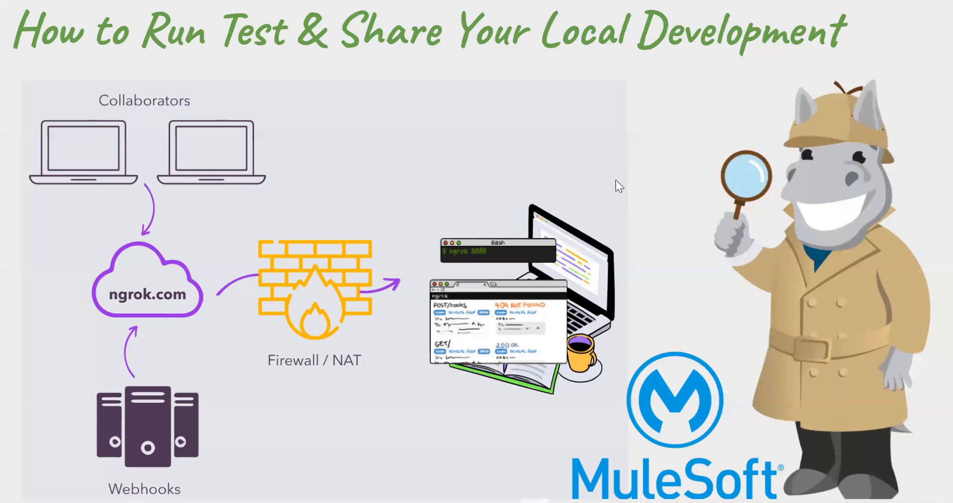
mouse_move(135, 147)
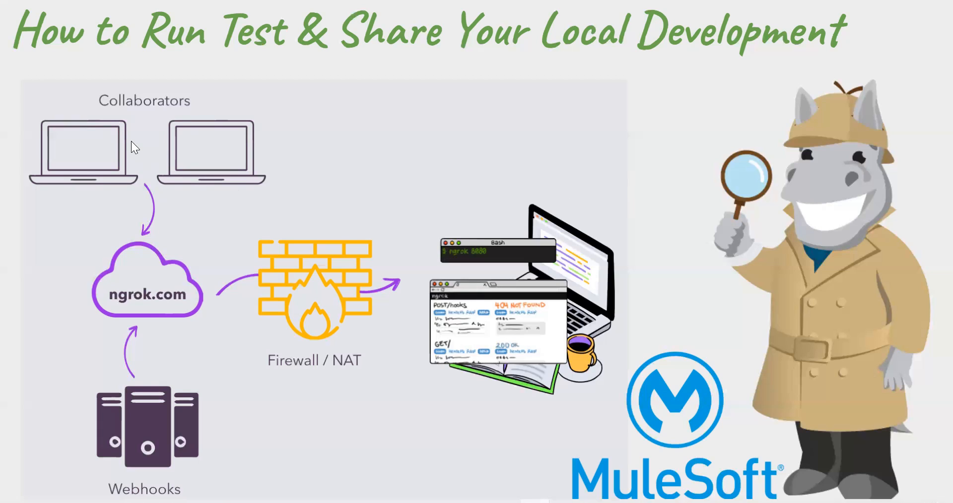
mouse_move(243, 170)
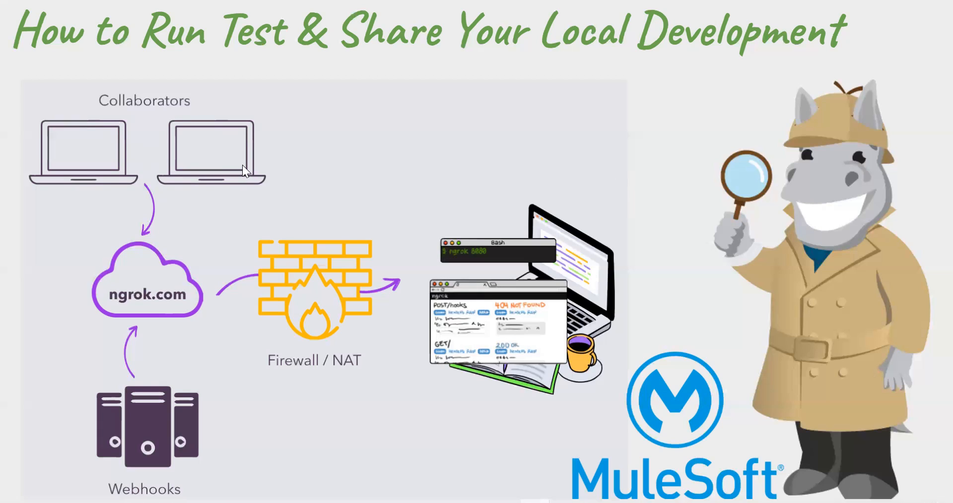
mouse_move(494, 170)
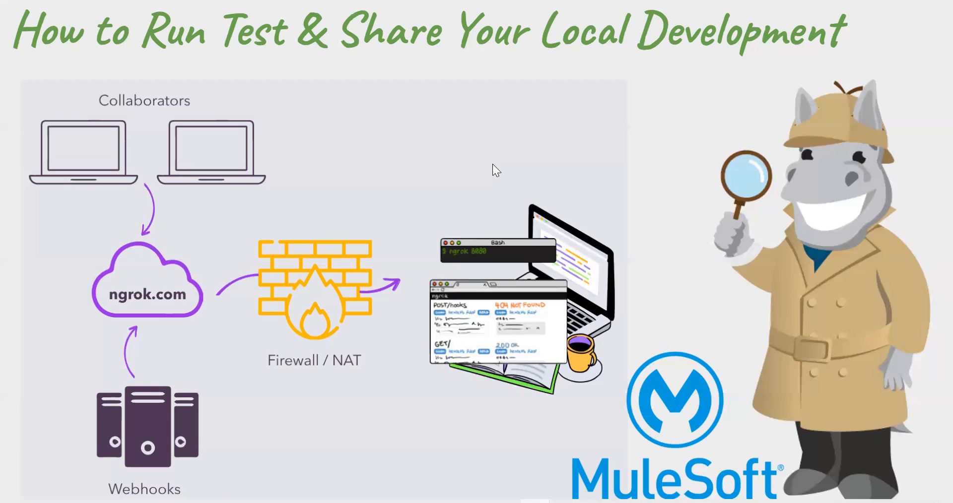
mouse_move(362, 214)
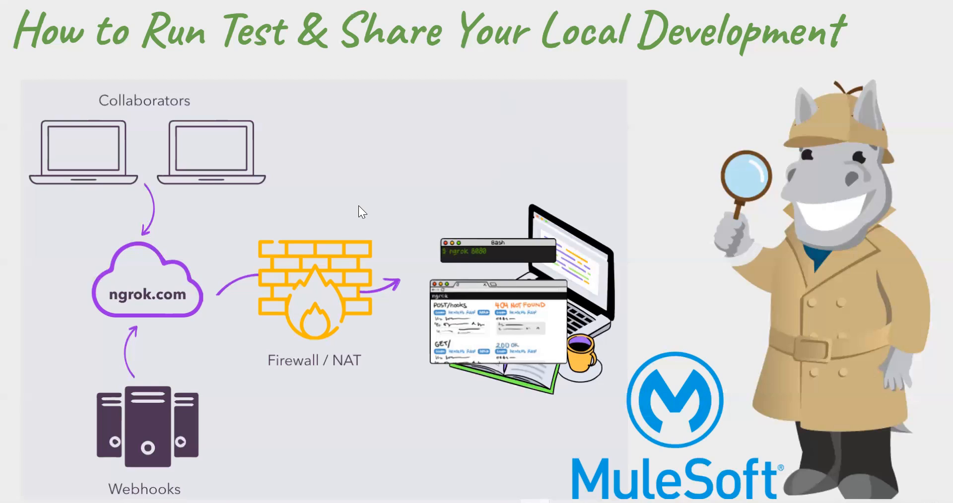
mouse_move(137, 304)
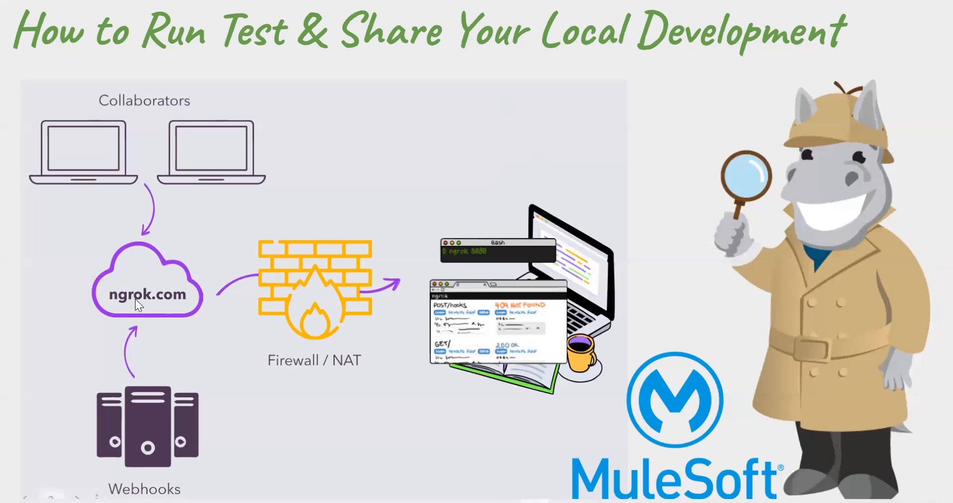
mouse_move(160, 325)
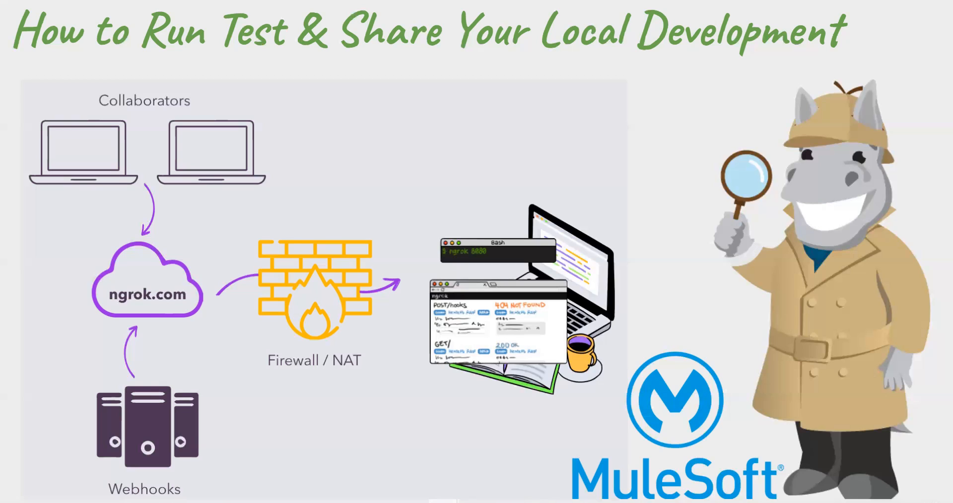
mouse_move(430, 373)
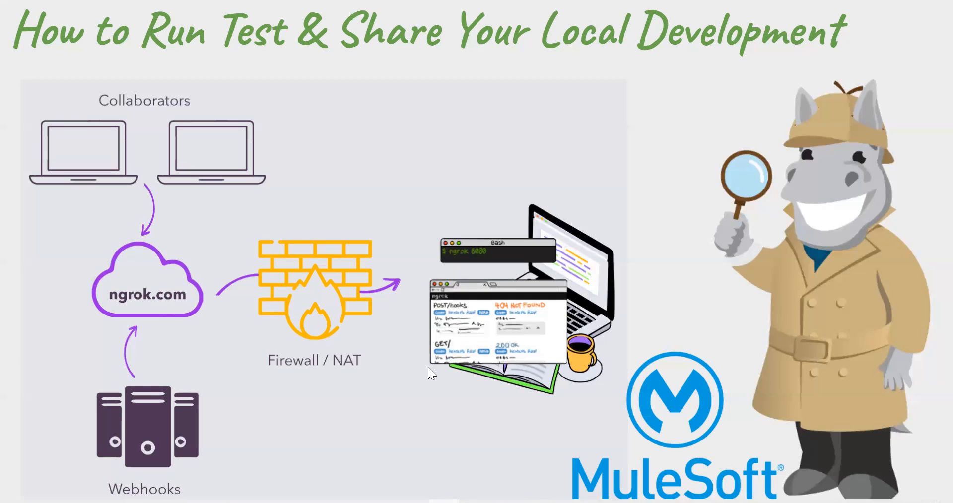
mouse_move(411, 209)
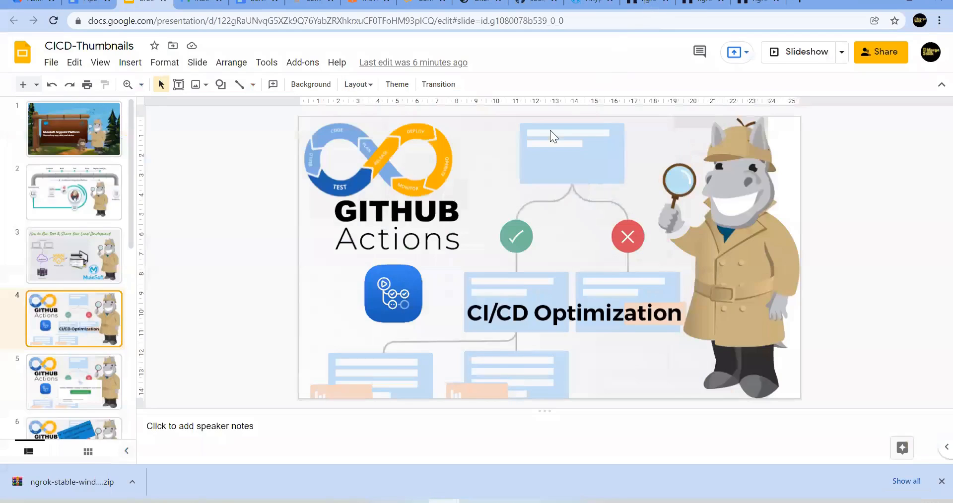
- Bring up the ngrok Windows download page and scroll to the ZIP download and authtoken steps
click(647, 3)
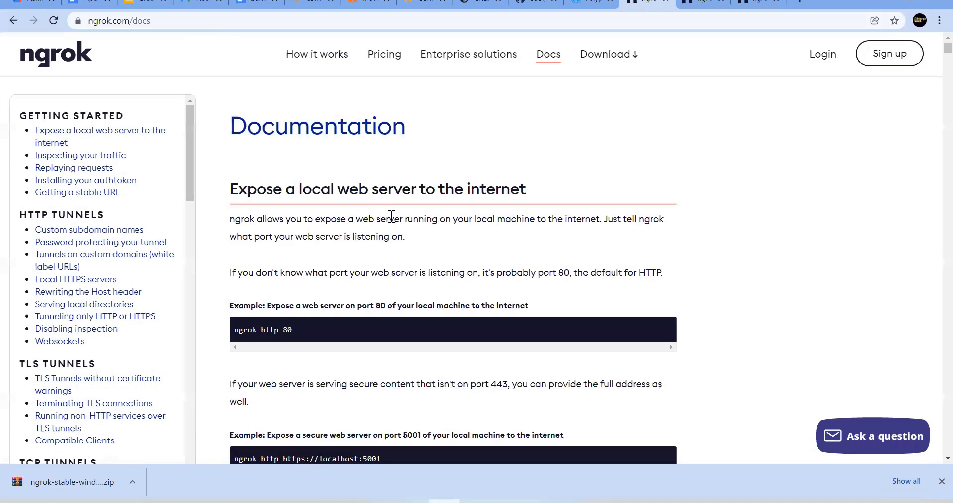
drag(393, 189, 525, 189)
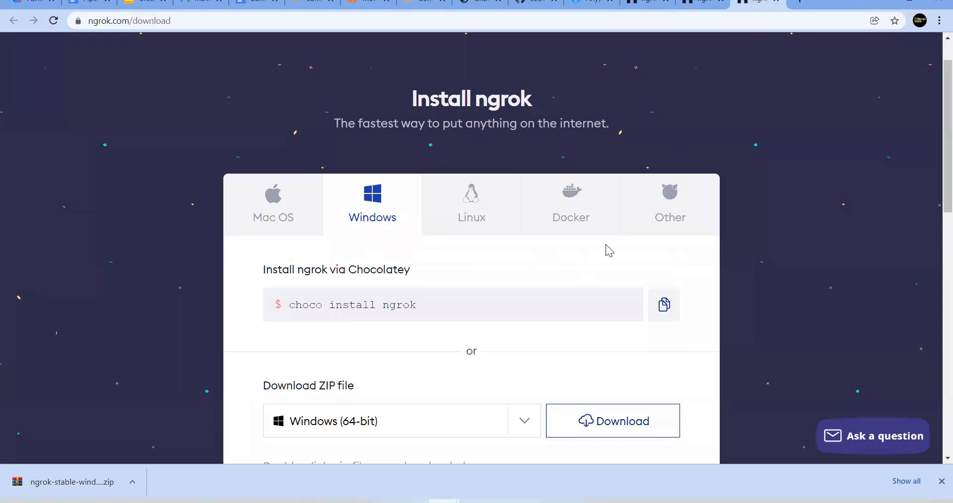
scroll(down, 3)
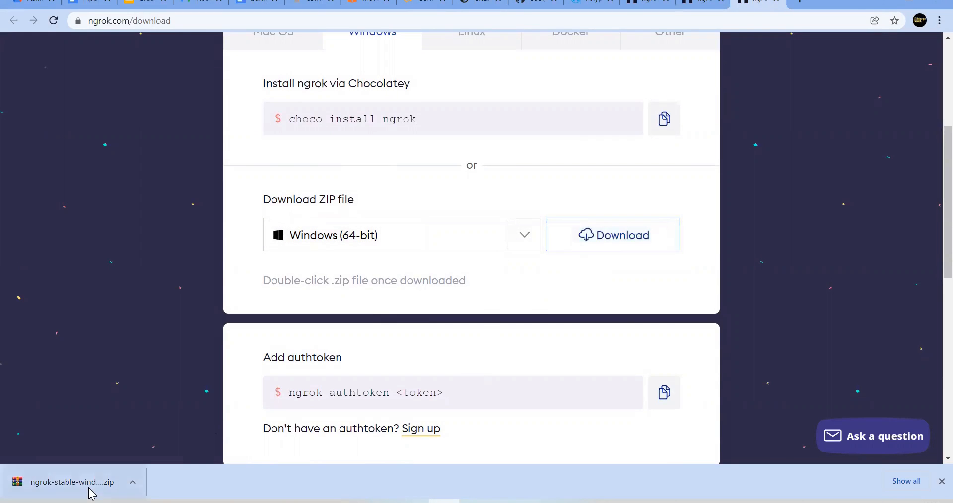
mouse_move(209, 463)
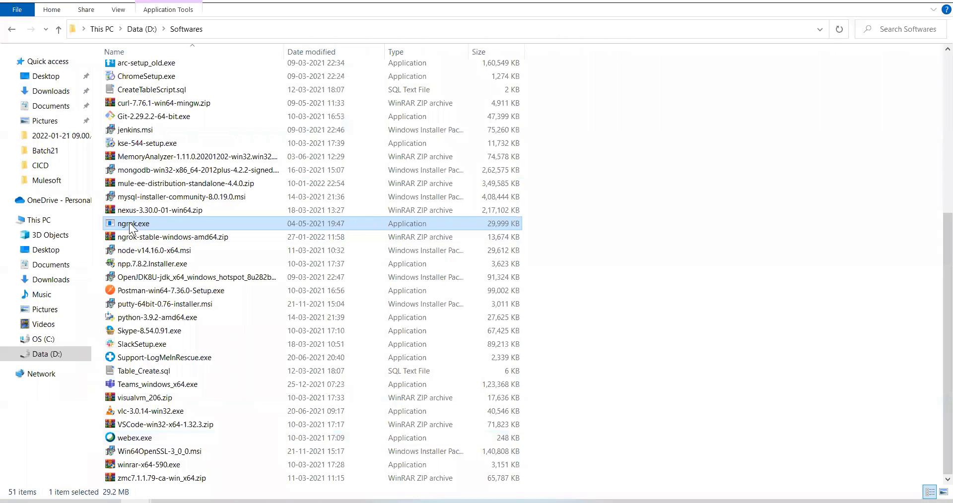
mouse_move(133, 224)
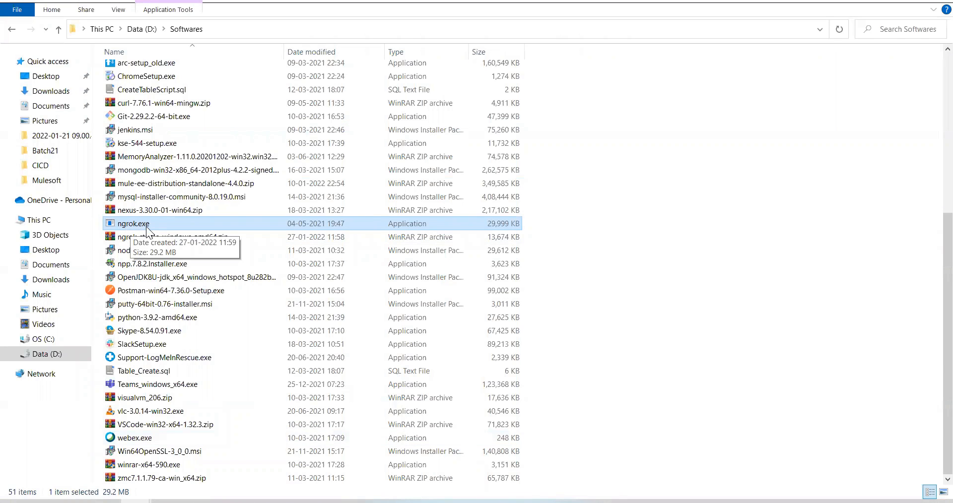
mouse_move(133, 233)
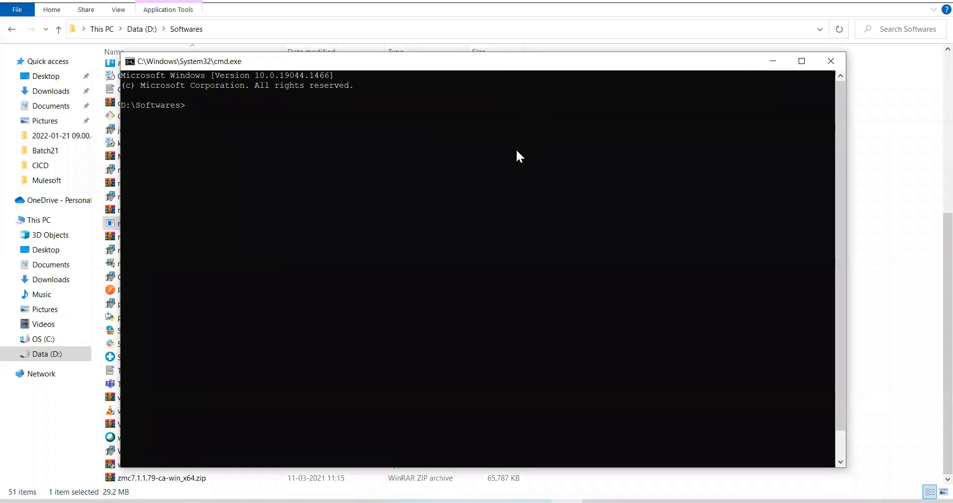
- Locate ngrok.exe in D:\Softwares and open a command prompt in that folder
text(ngr)
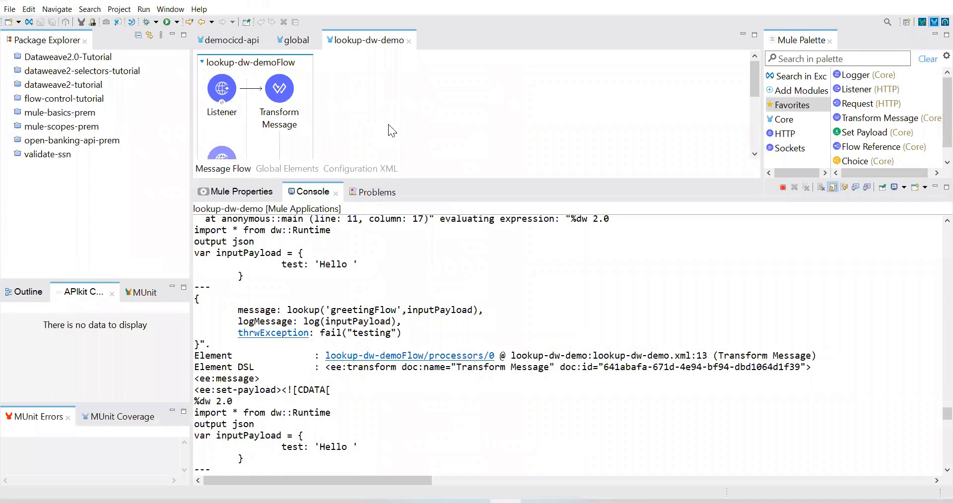
mouse_move(386, 118)
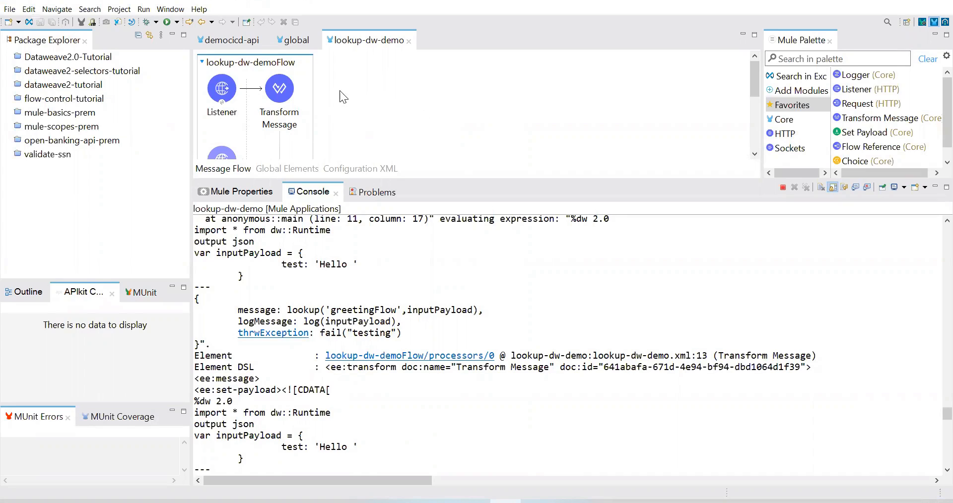
mouse_move(383, 112)
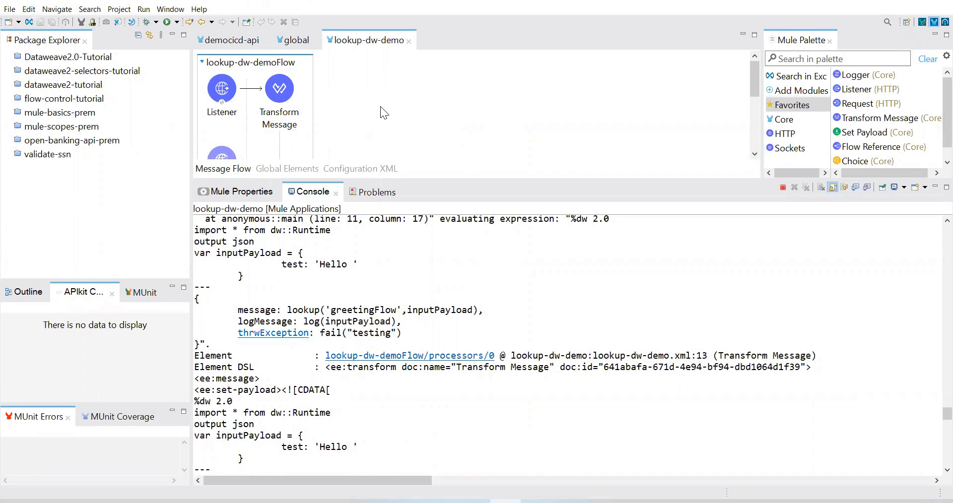
mouse_move(449, 151)
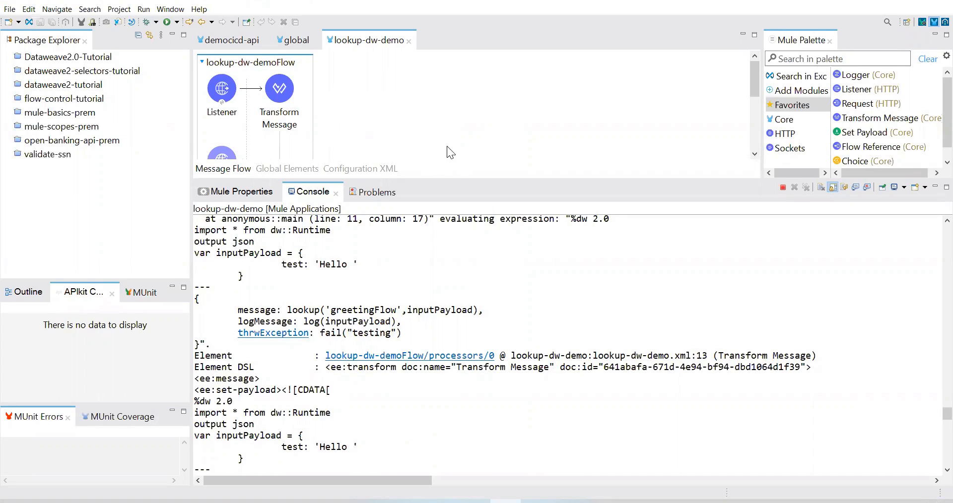
mouse_move(397, 135)
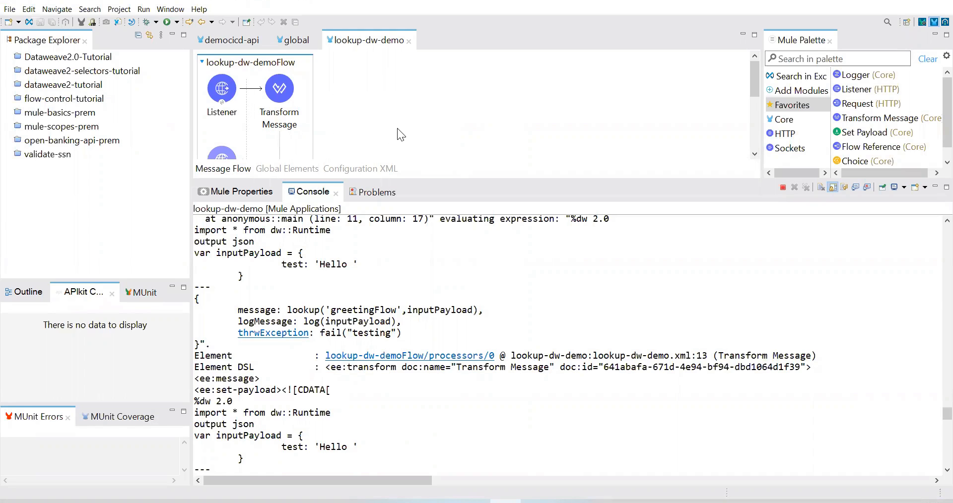
mouse_move(430, 134)
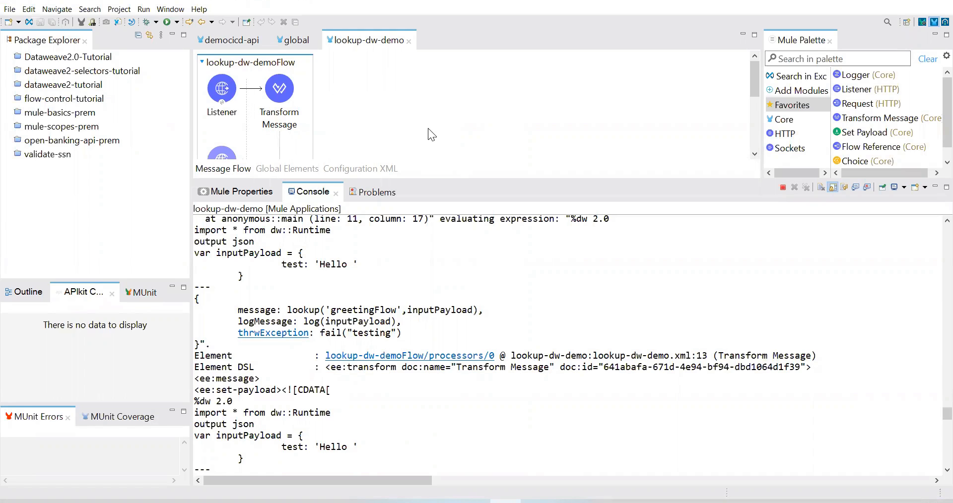
mouse_move(420, 137)
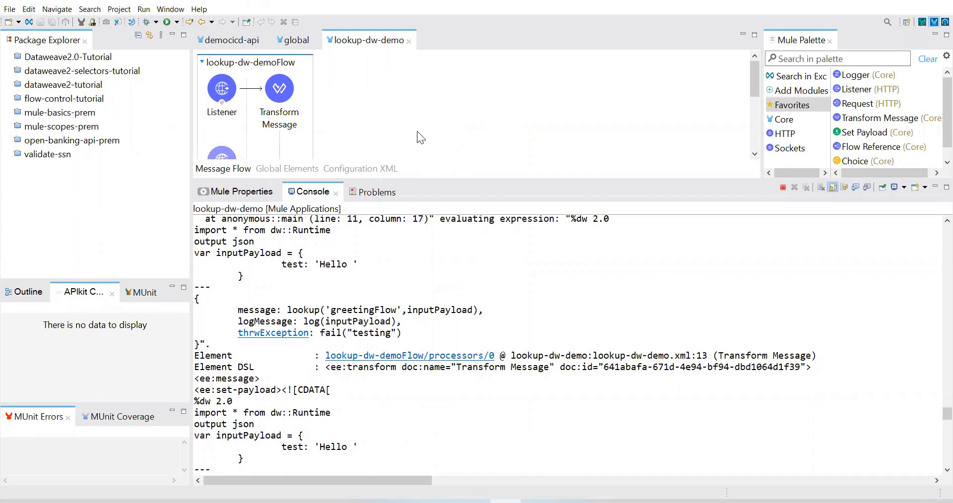
mouse_move(388, 127)
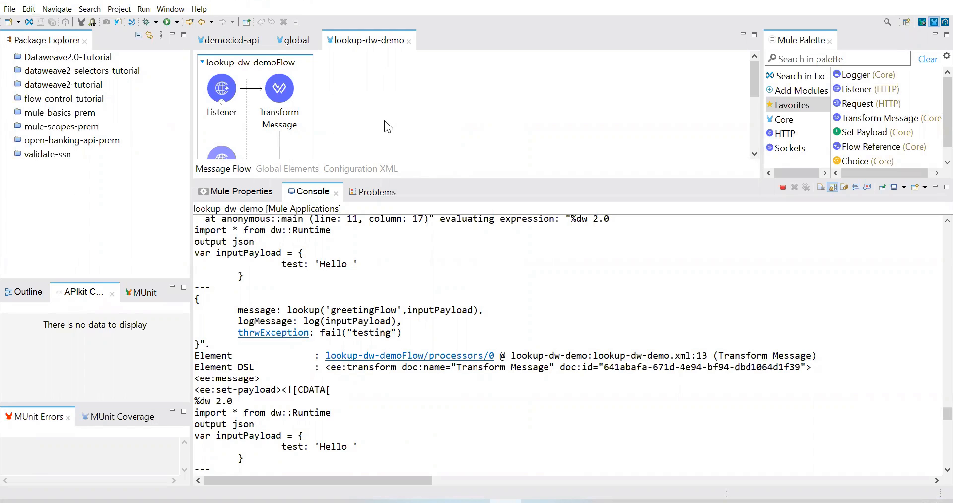
mouse_move(374, 125)
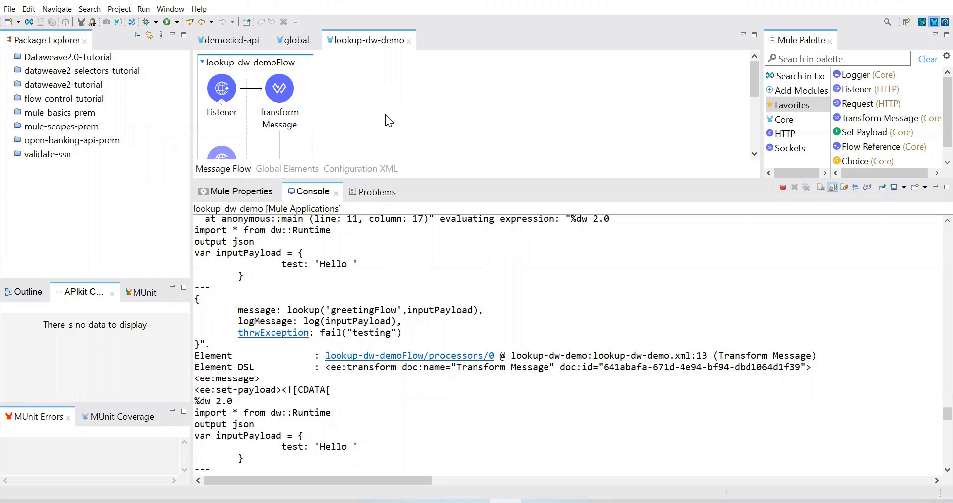
mouse_move(355, 118)
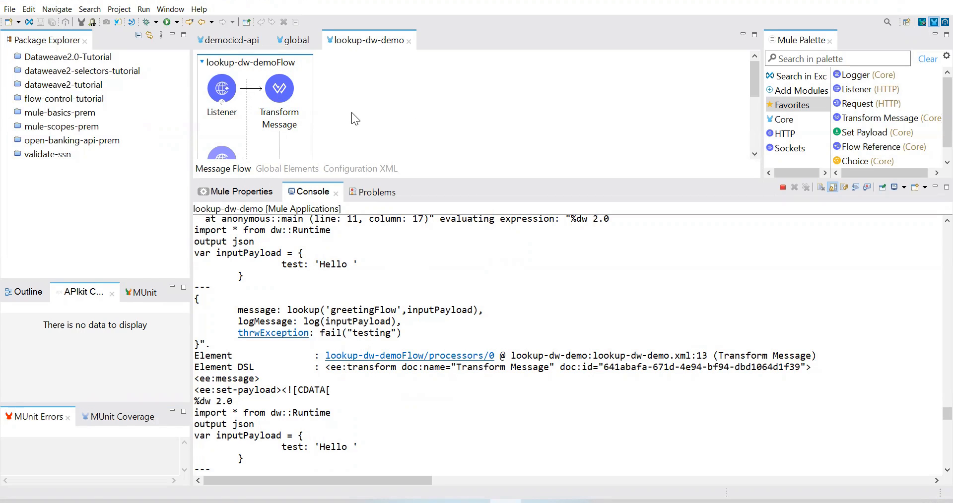
mouse_move(428, 130)
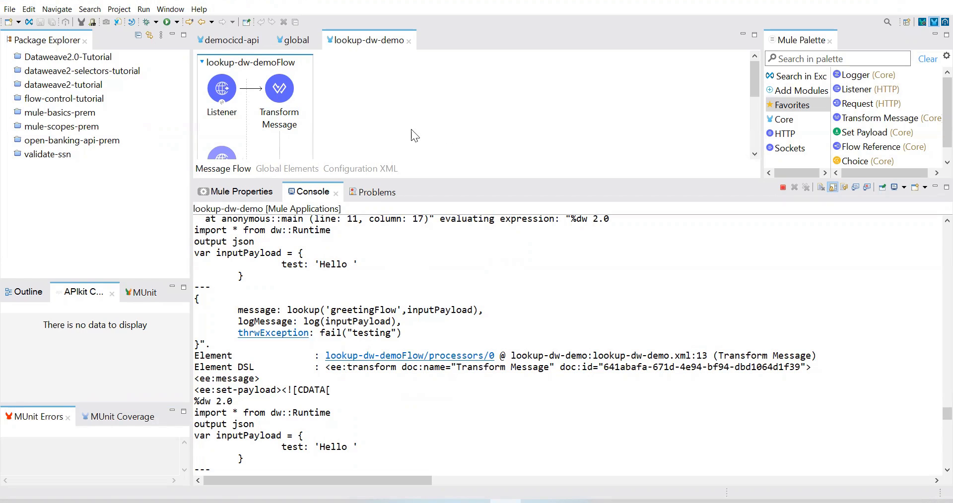
mouse_move(558, 179)
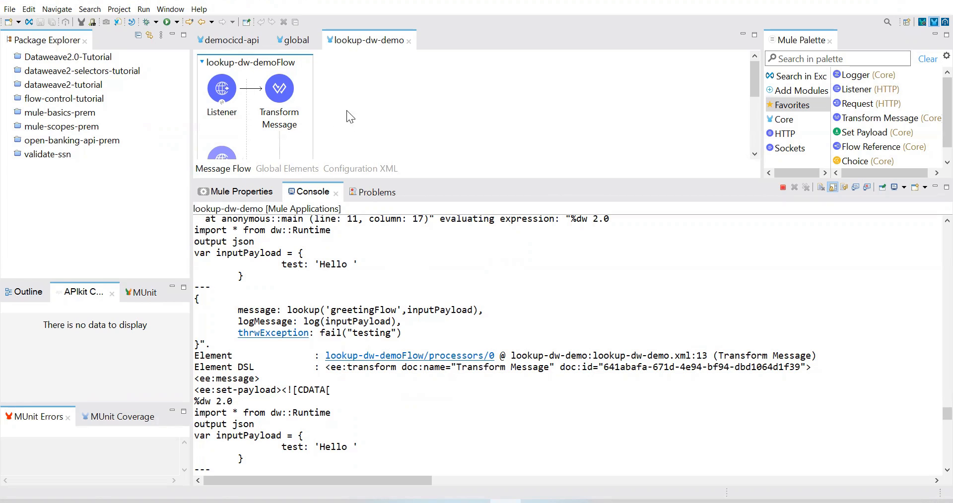
mouse_move(517, 180)
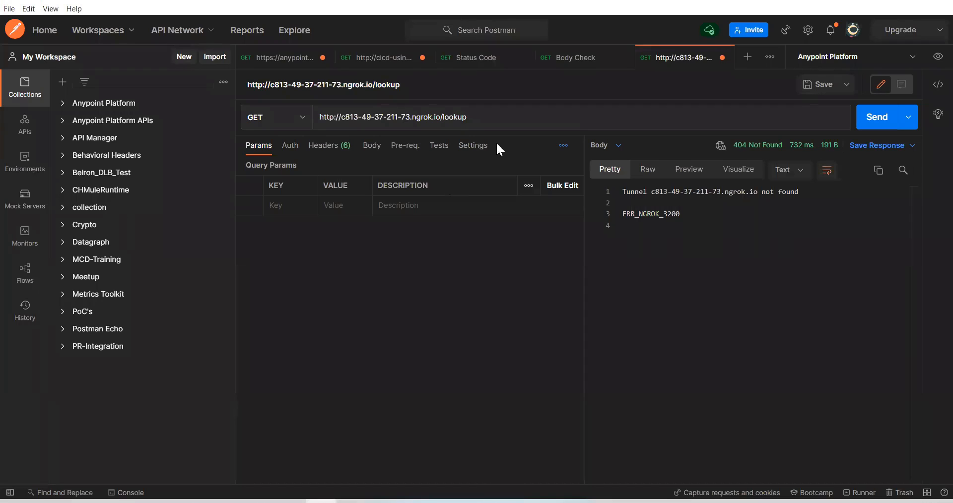
- Point the lookup request at localhost:8081 and send it, getting 200 OK with Hello World
double_click(425, 117)
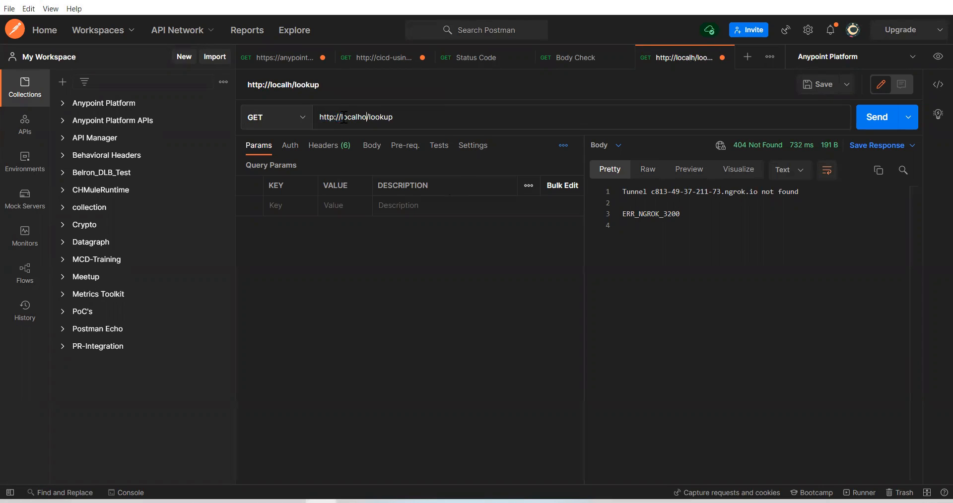
text(st)
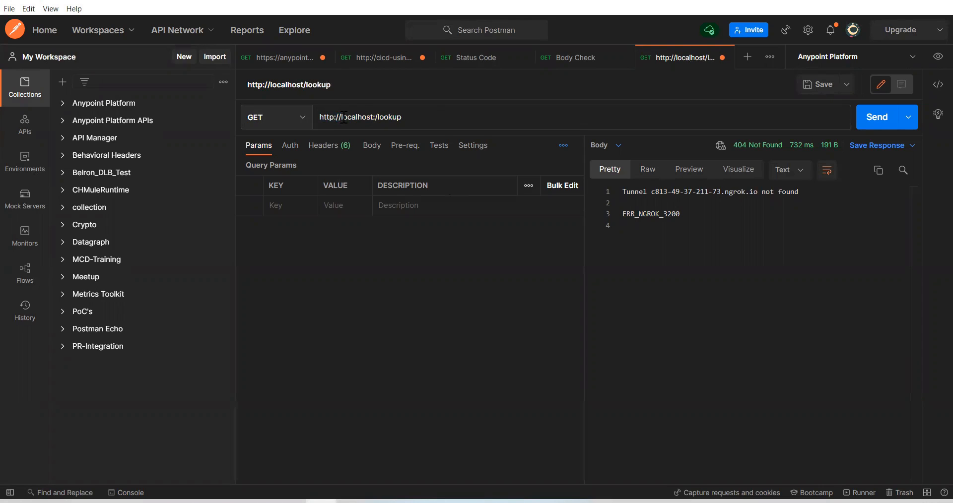
text(:8081)
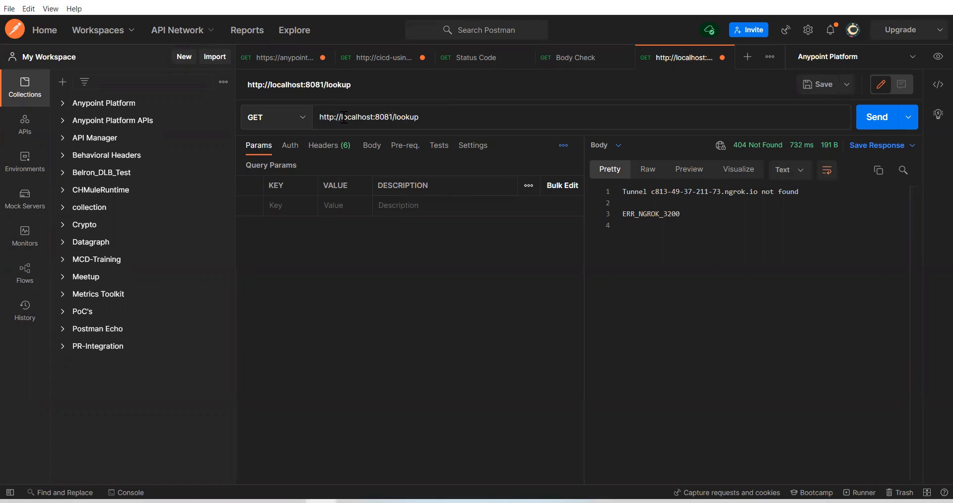
click(877, 117)
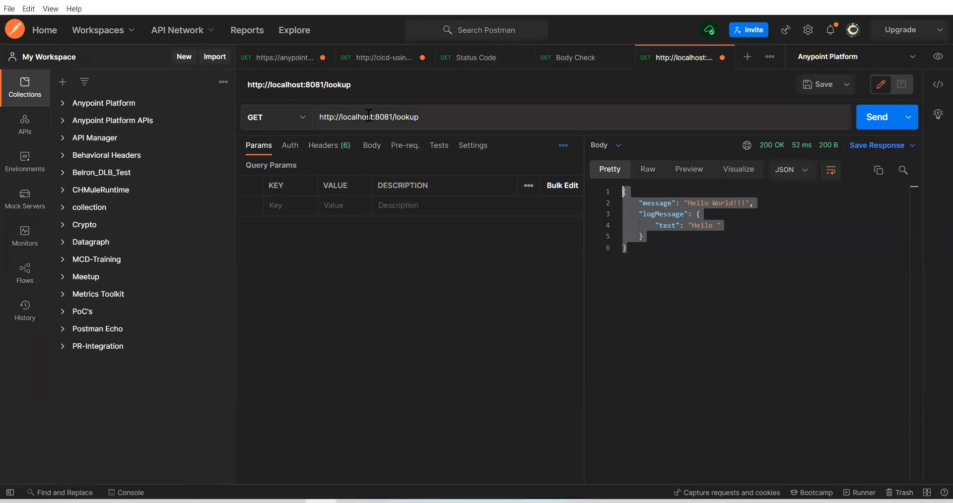
triple_click(368, 116)
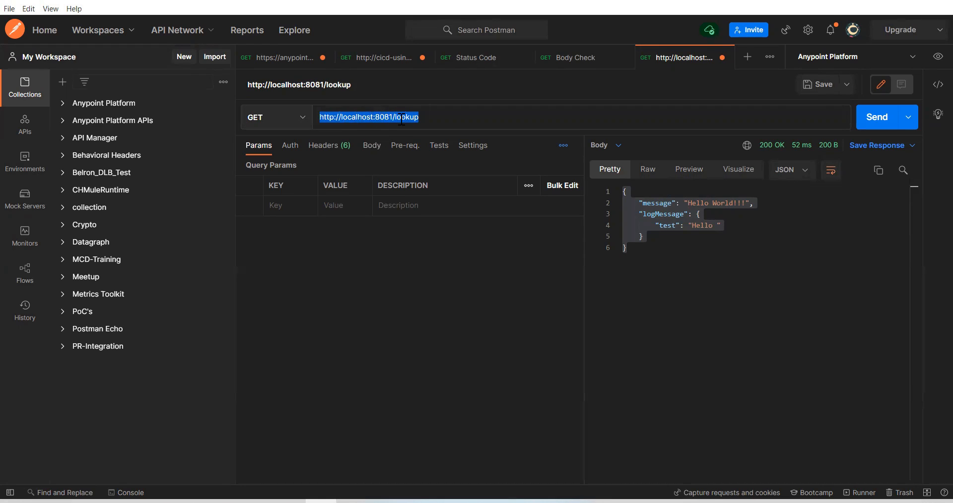
mouse_move(458, 202)
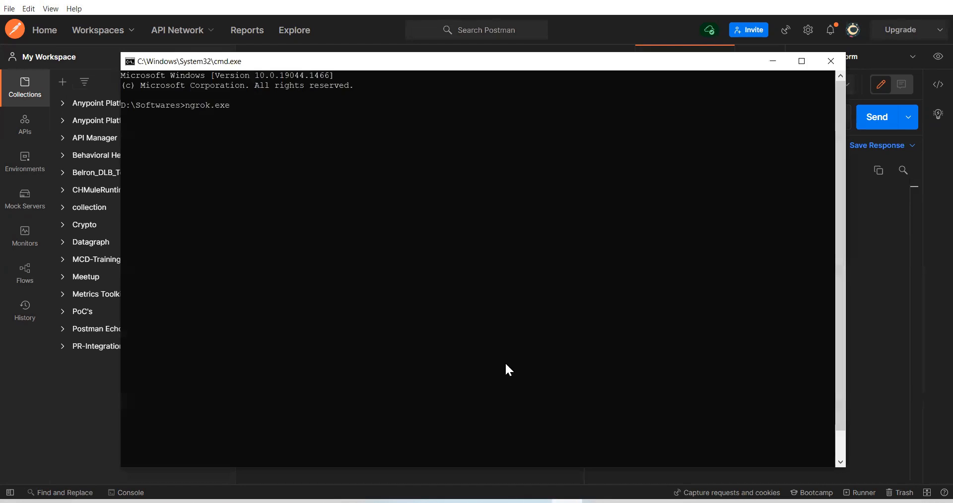
mouse_move(297, 126)
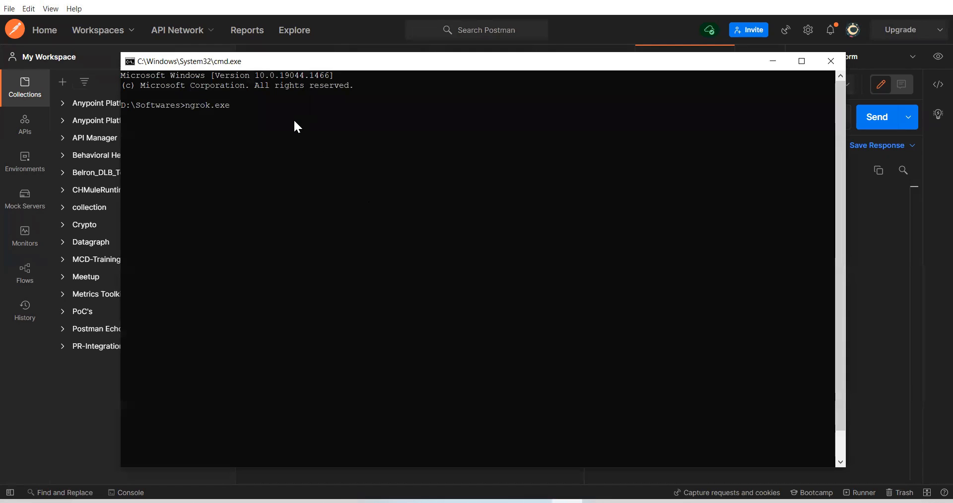
- Run ngrok.exe http 8081 and select the resulting ngrok.io forwarding address
text(http)
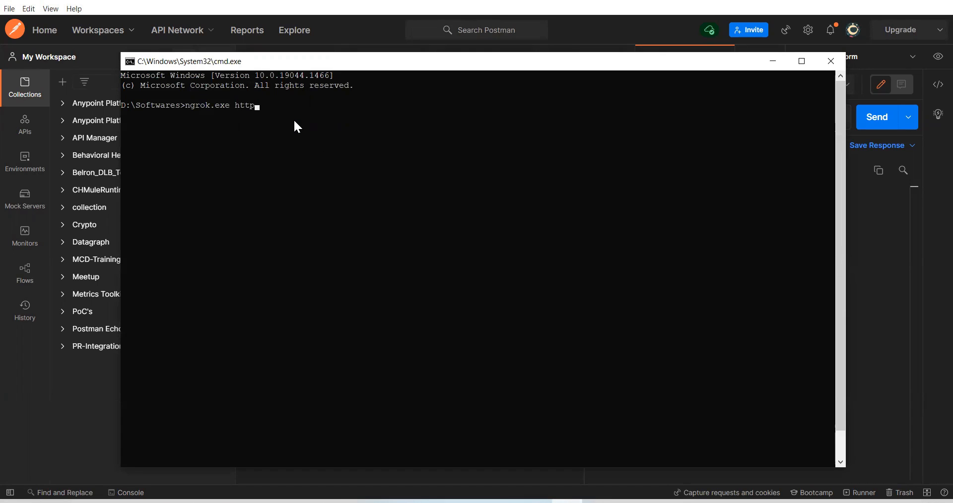
text(8)
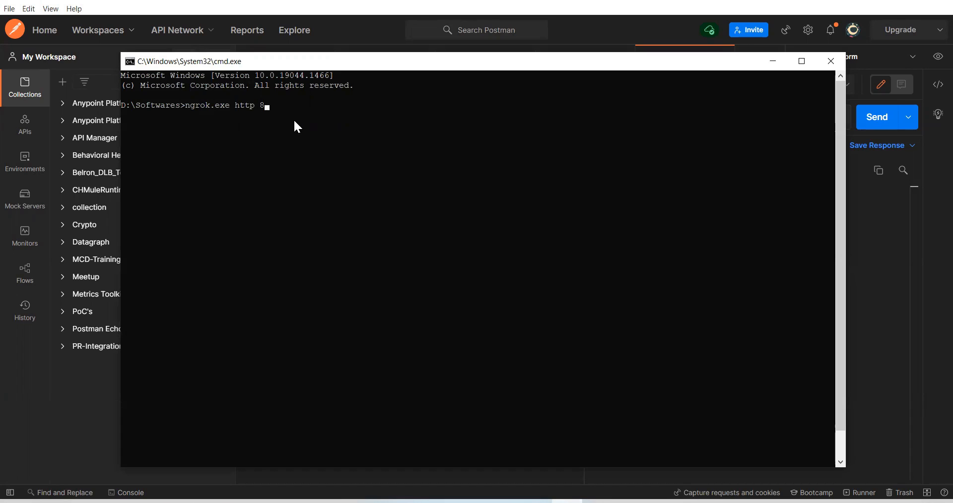
text(081)
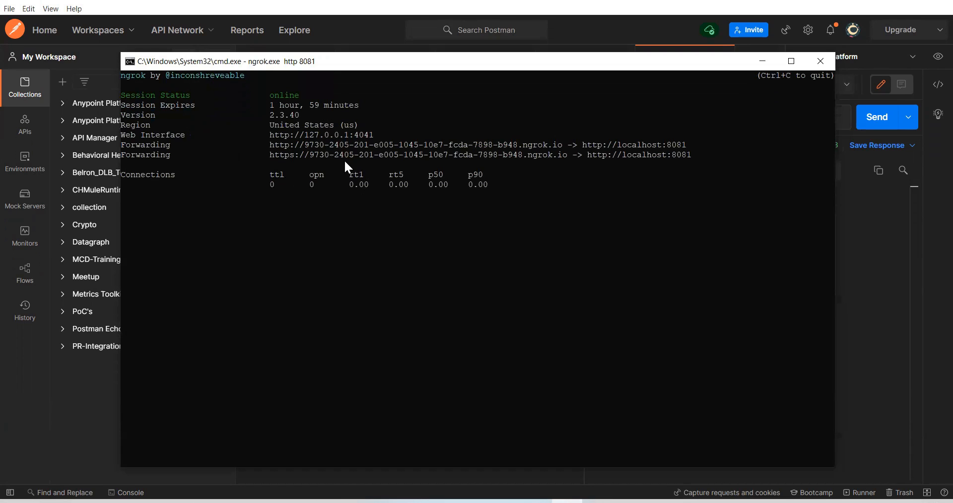
mouse_move(565, 169)
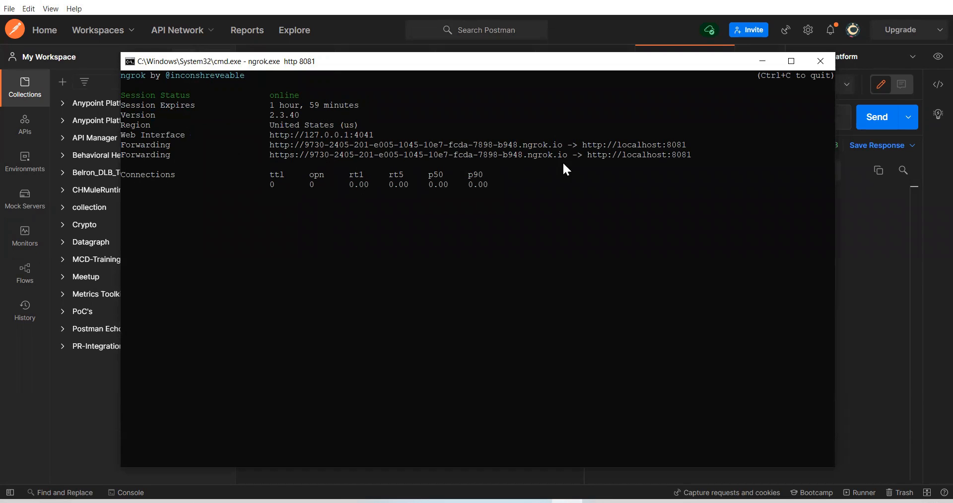
mouse_move(682, 157)
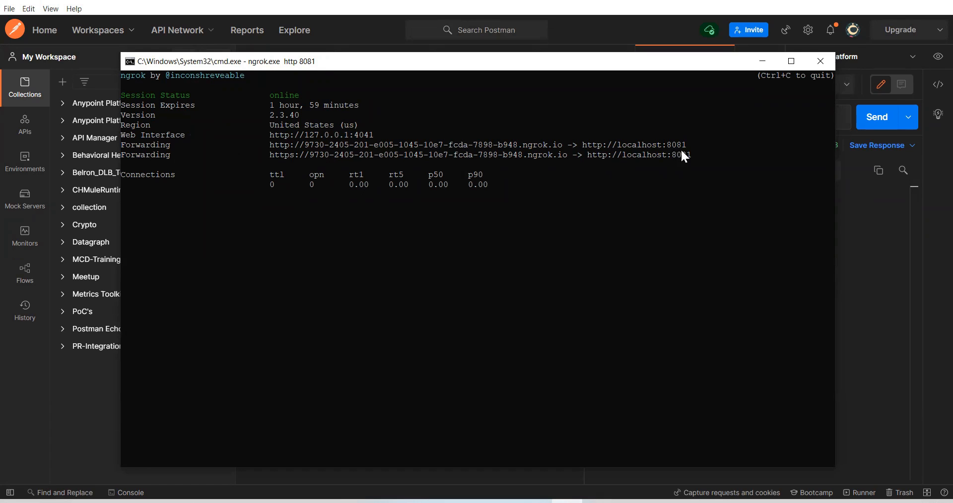
drag(685, 154, 512, 144)
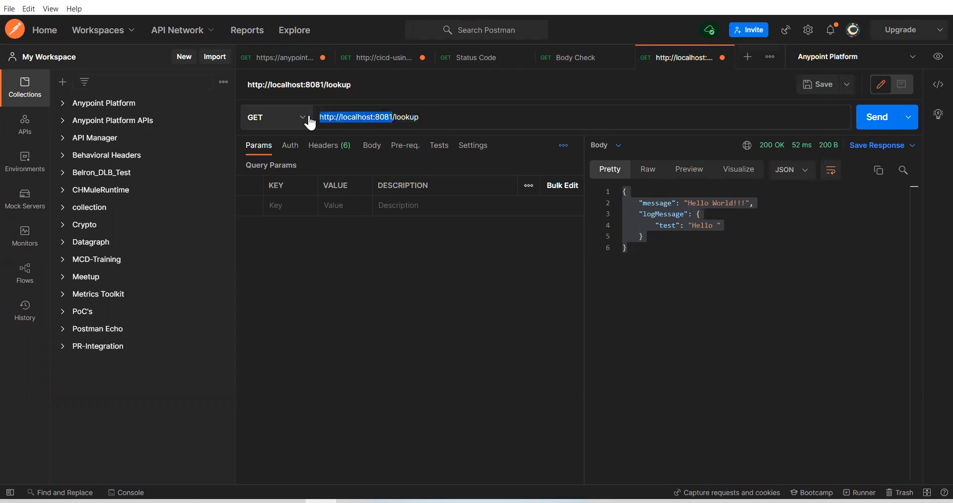
- Send the lookup request to the 9730-…ngrok.io/lookup forwarding URL and receive 200 OK
text(http://9730-2405-201-e005-1045-10e7-fcda-7898-b948.ngrok.io/lookup)
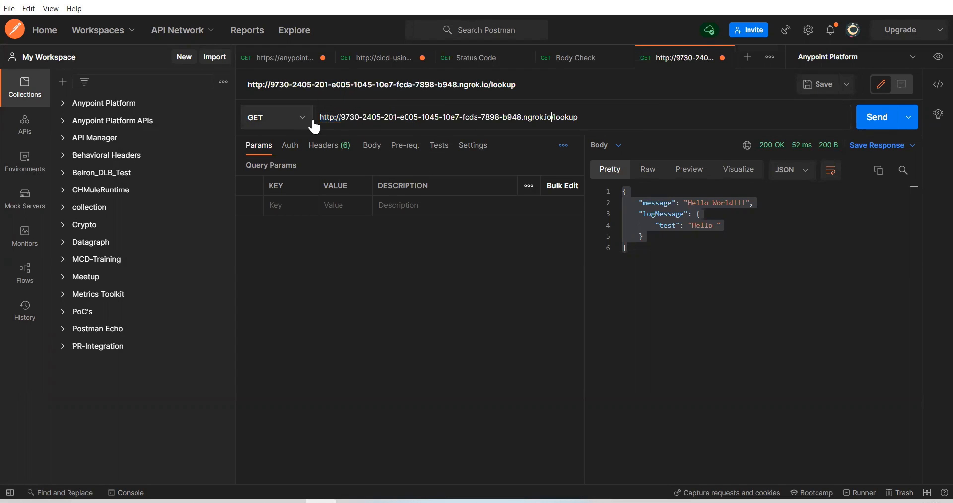
click(877, 117)
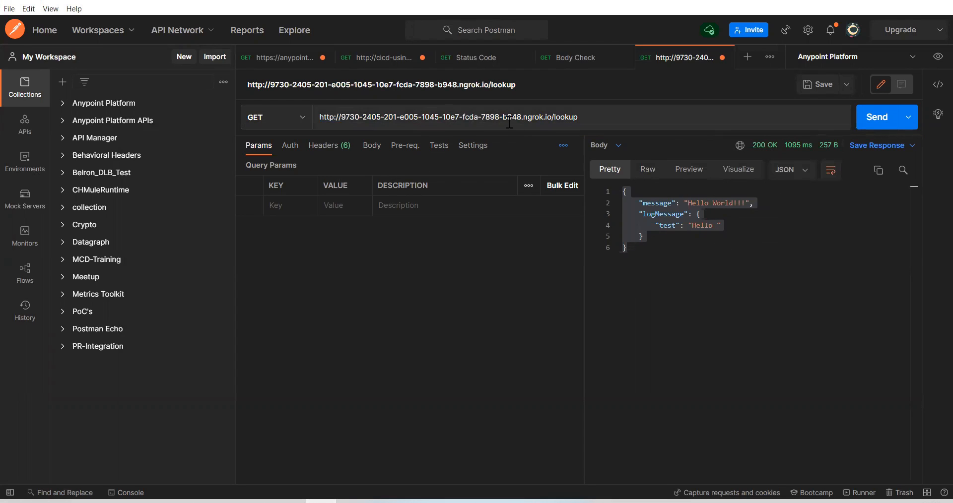
mouse_move(418, 114)
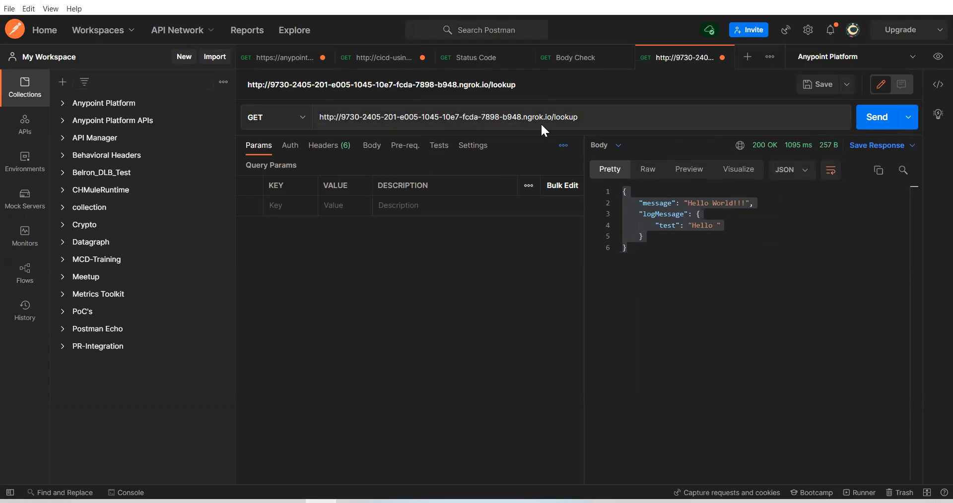
mouse_move(568, 130)
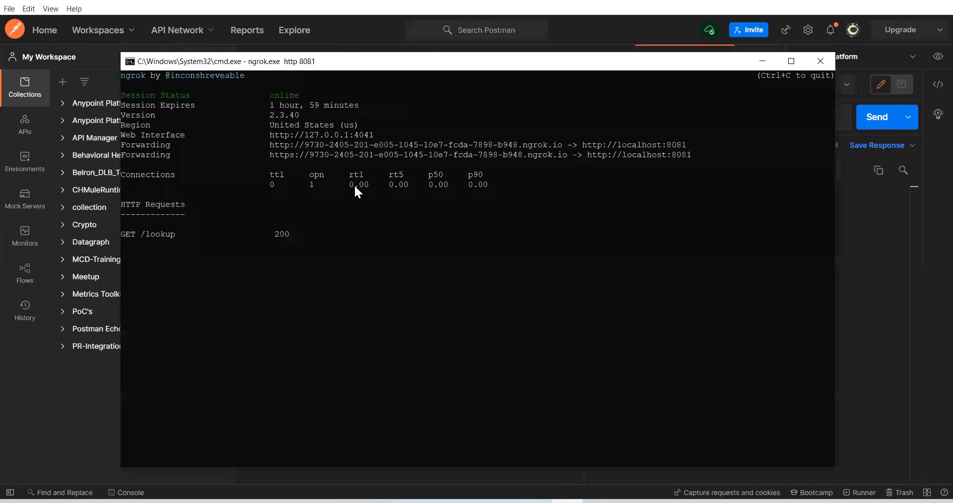
mouse_move(273, 144)
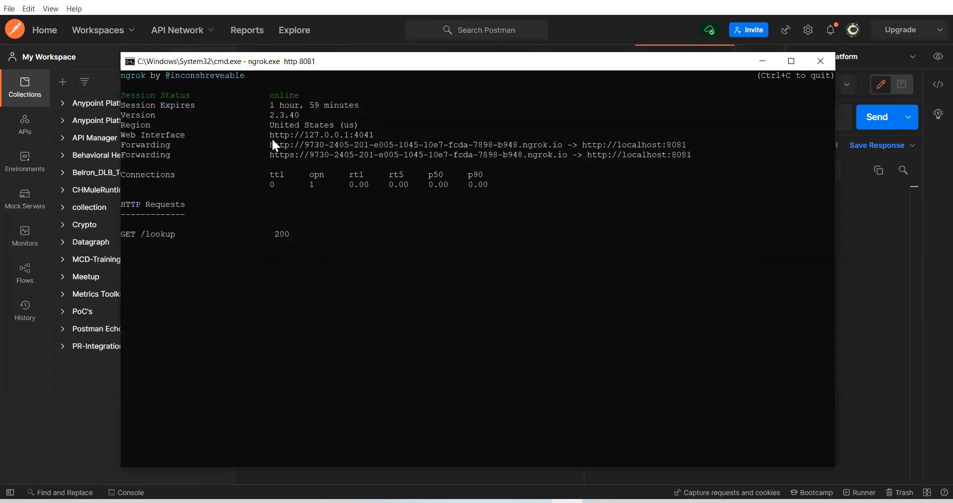
- Confirm GET /lookup 200 in the ngrok console and select the Web Interface address
double_click(362, 135)
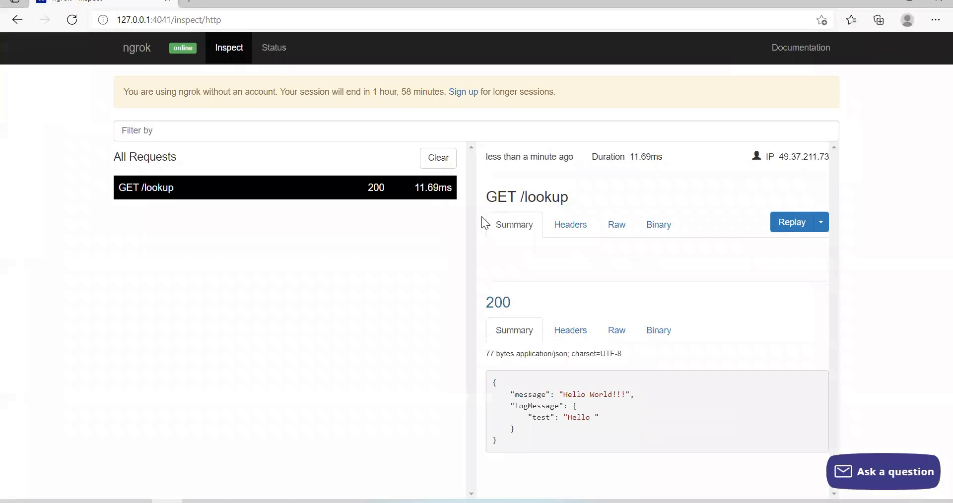
- Review GET /lookup in the web inspector, then view the Status page's tunnels and metrics
click(273, 48)
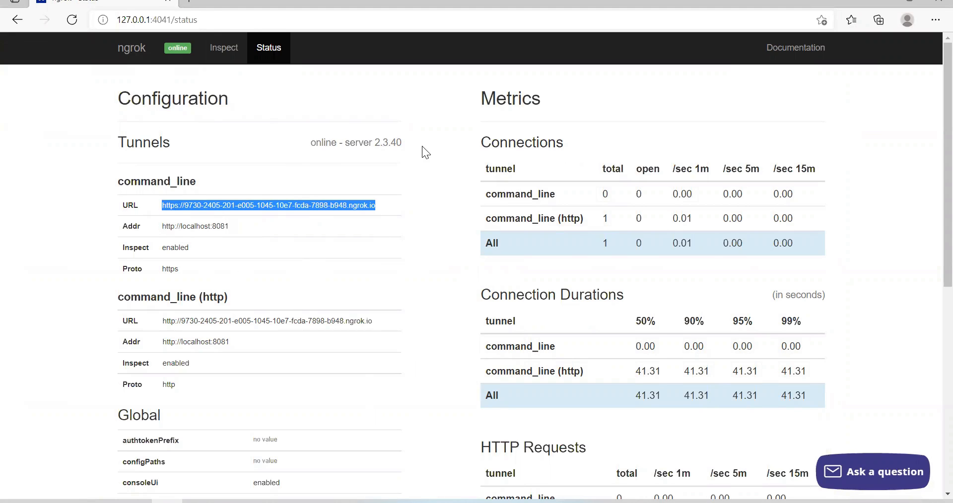
mouse_move(340, 252)
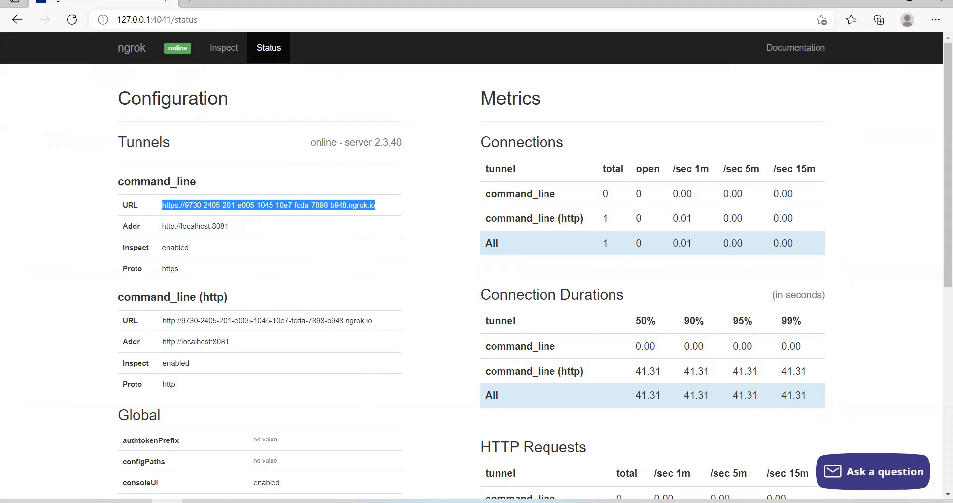
mouse_move(331, 237)
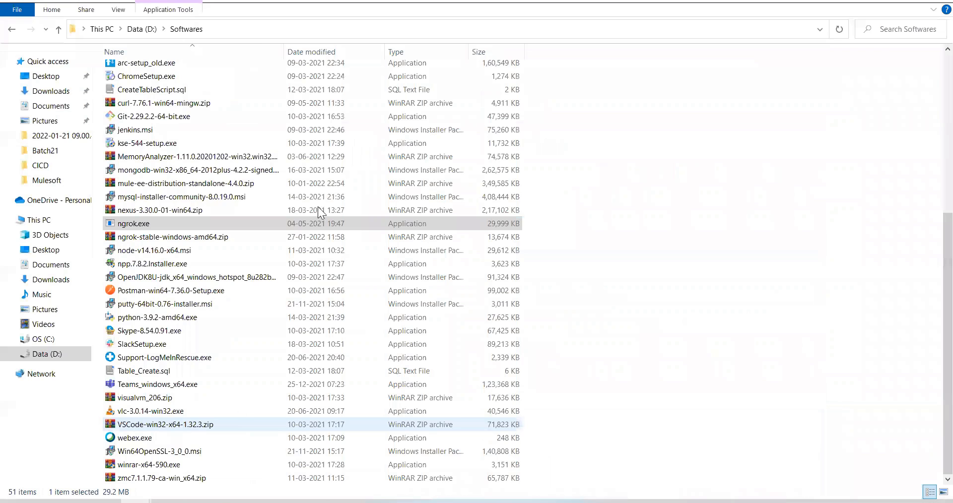
- Start a maximized Command Prompt and begin typing ngrok.exe http
text(C:\Windows\System32\cmd.exe)
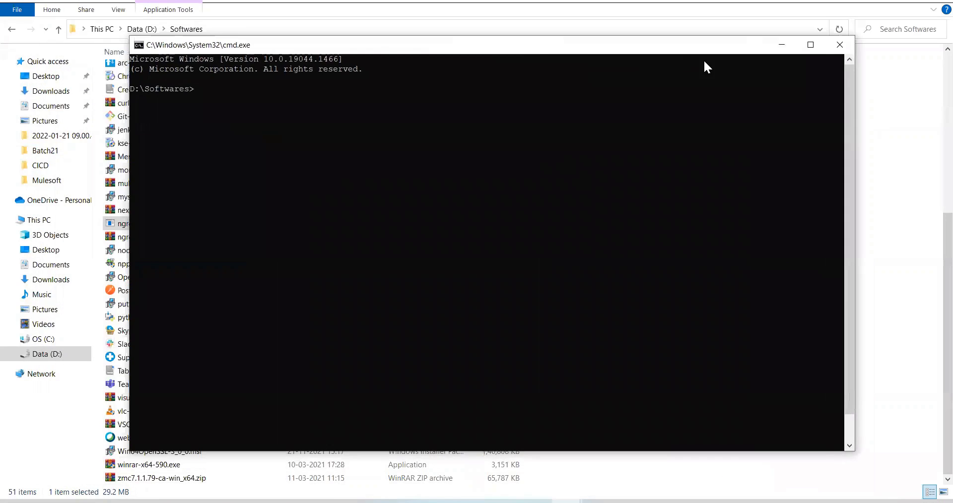
click(810, 44)
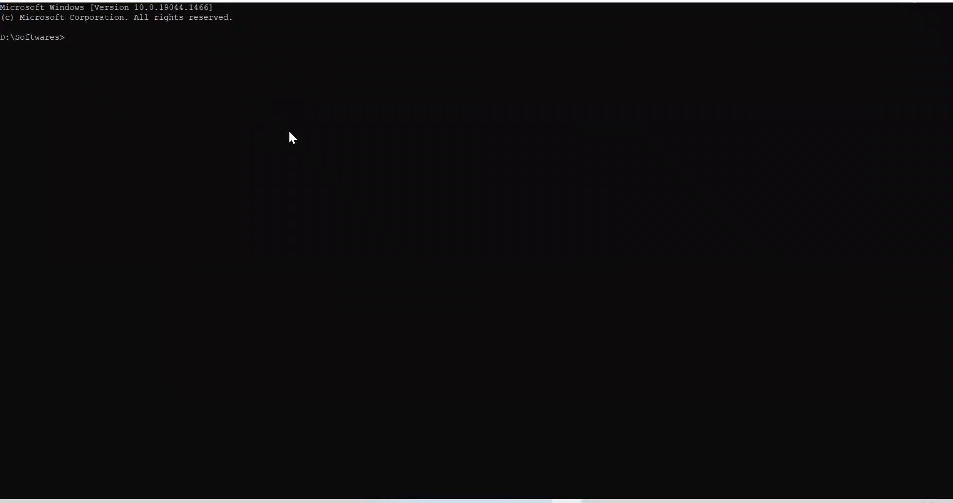
mouse_move(332, 157)
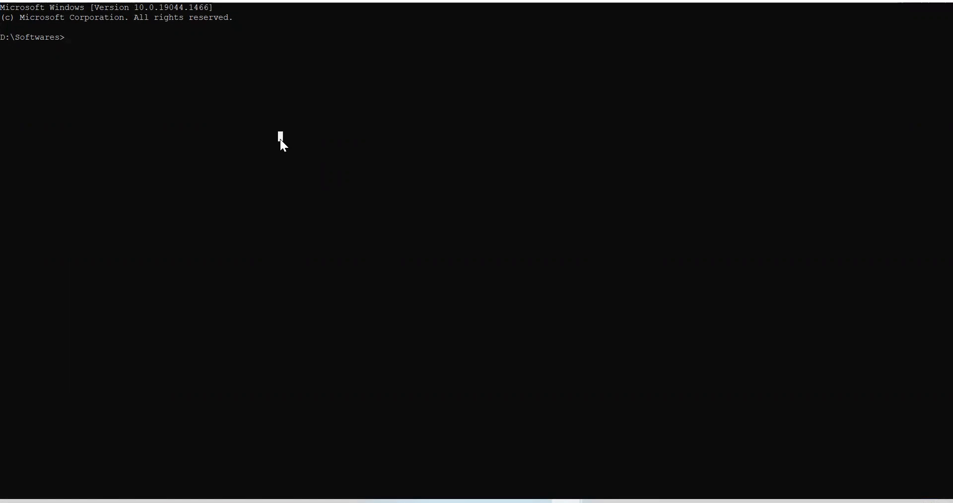
text(ng)
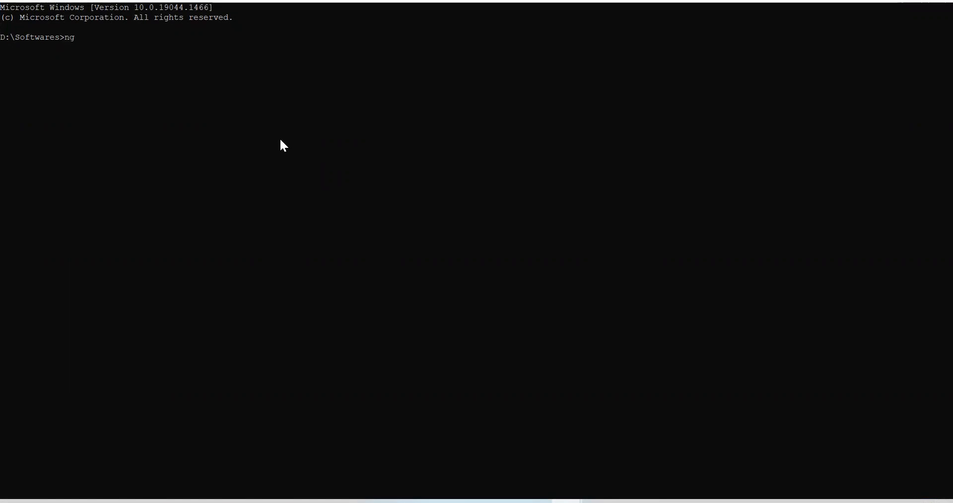
text(rok.exe)
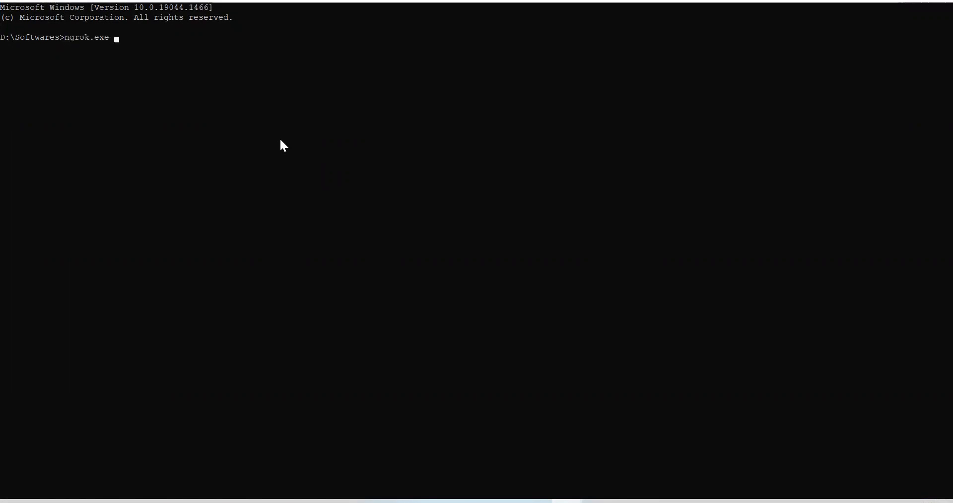
text(http)
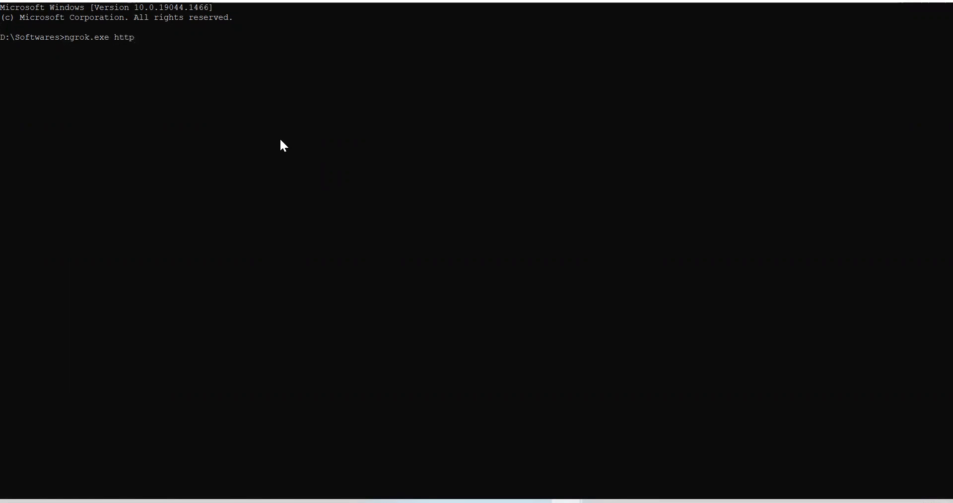
- Add -auth "user:password" and local port 8081 to the ngrok command
text(-)
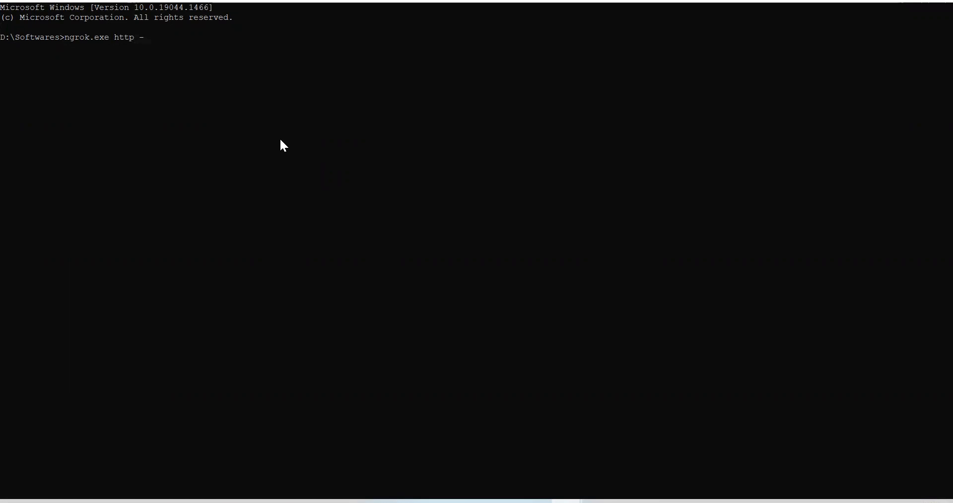
text(auth)
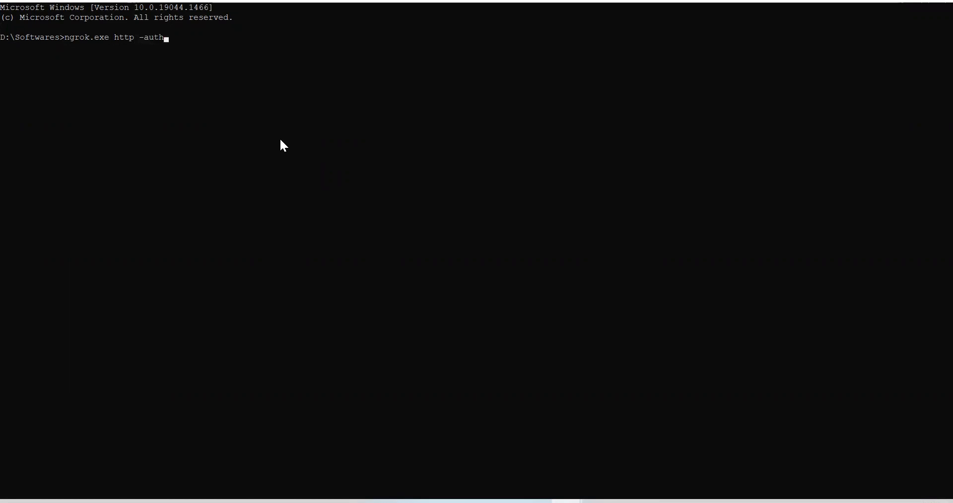
mouse_move(311, 158)
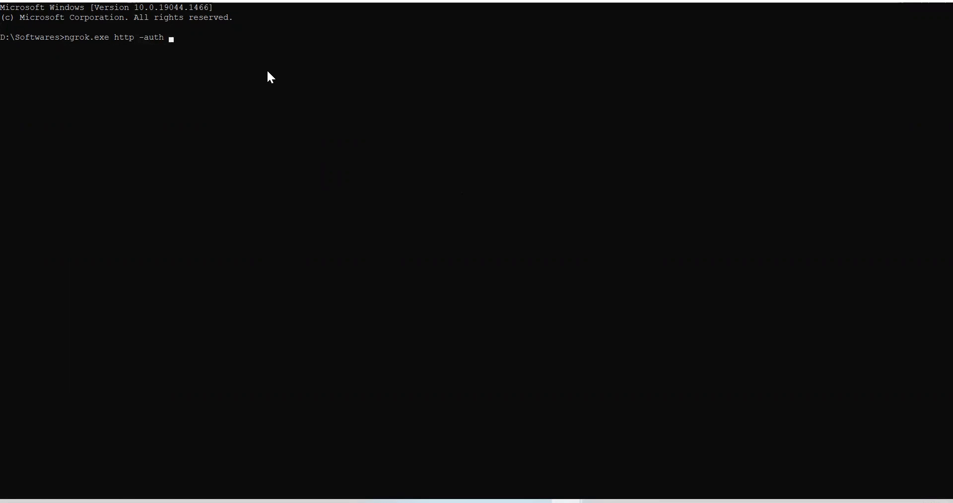
text("use)
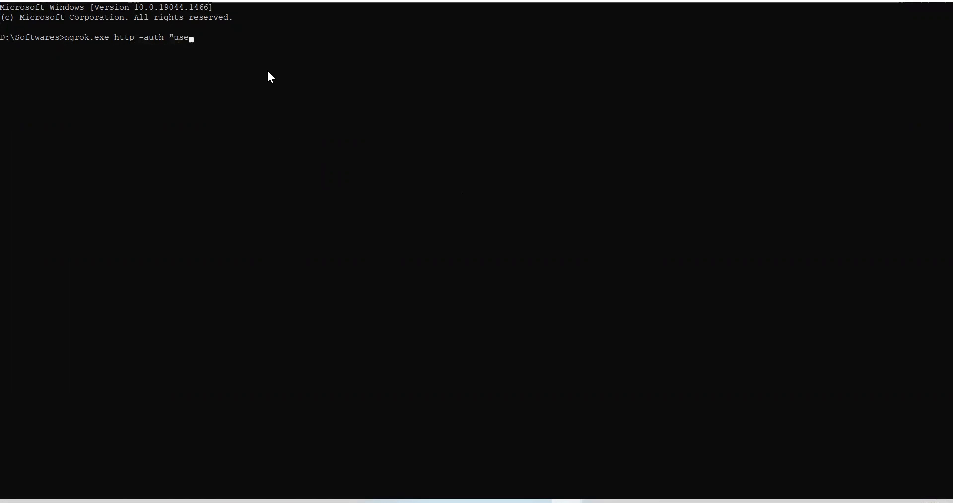
text(r:pa)
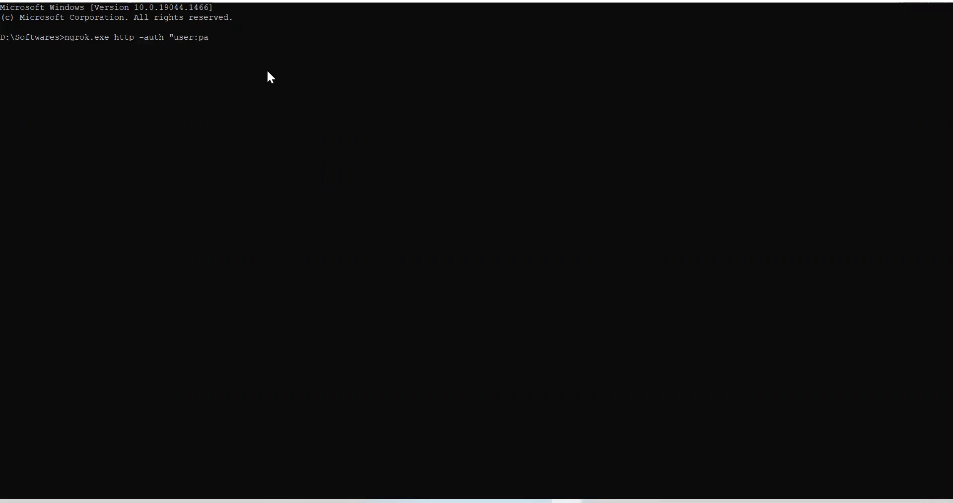
text(ssword")
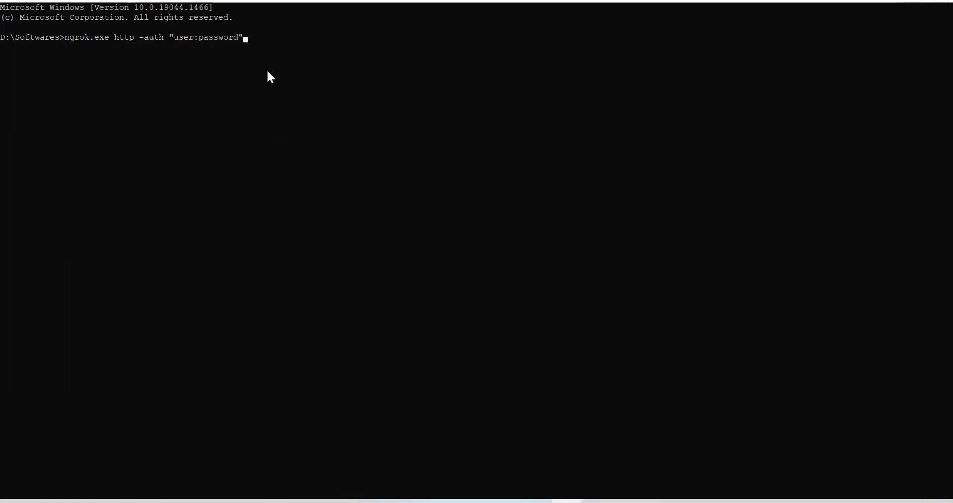
text(80)
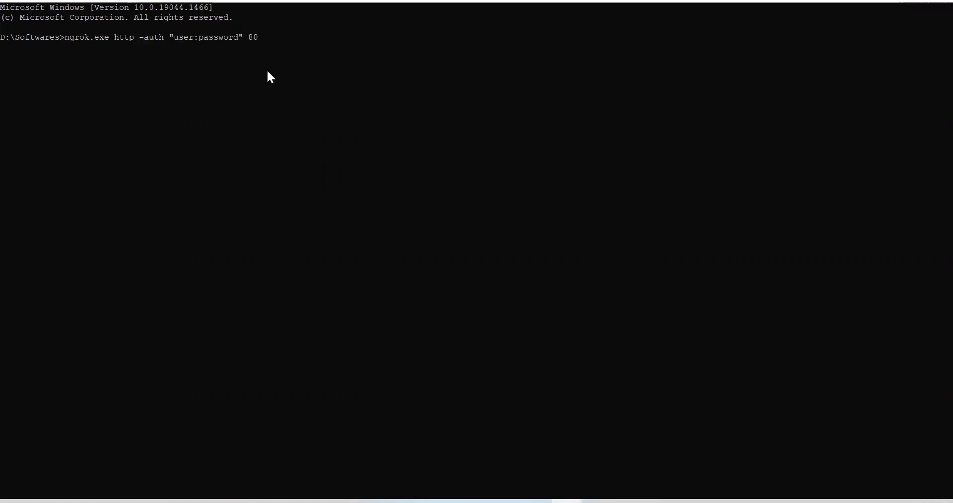
text(81)
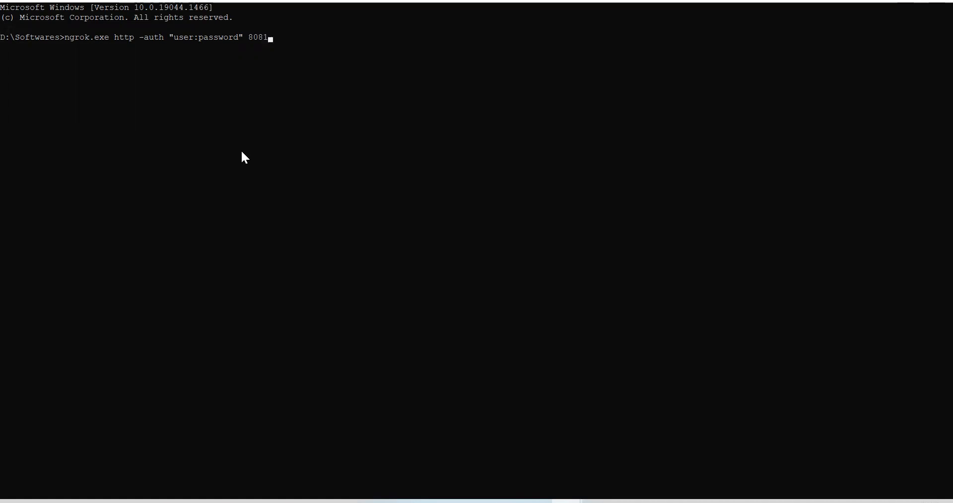
mouse_move(907, 3)
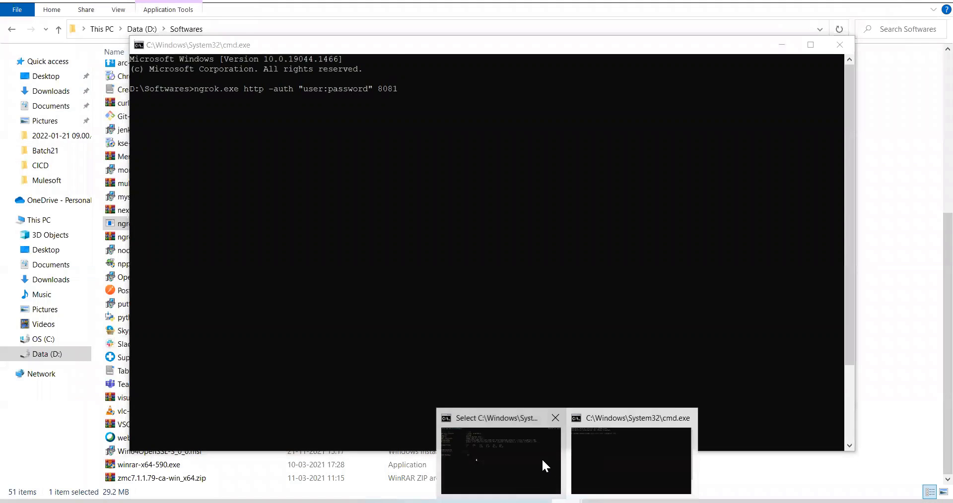
- Bring the original ngrok tunnel session window back to the front from the taskbar
click(500, 460)
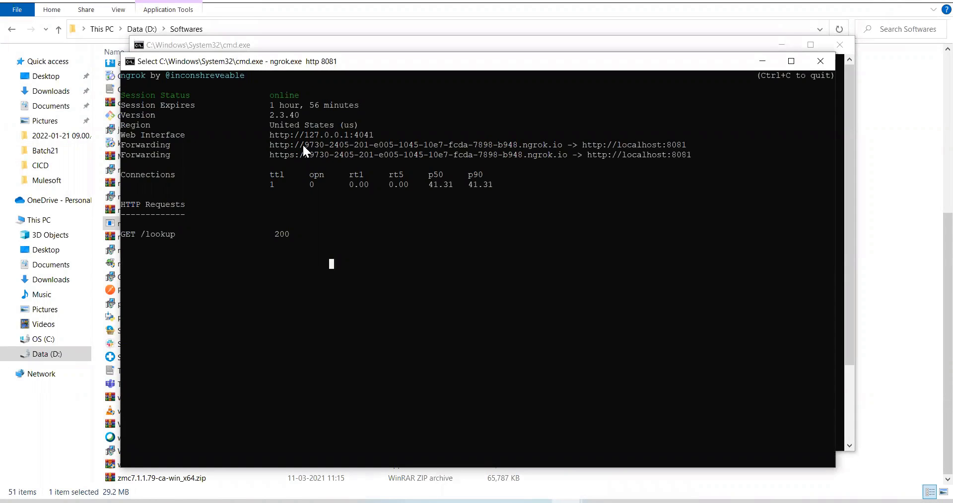
mouse_move(497, 150)
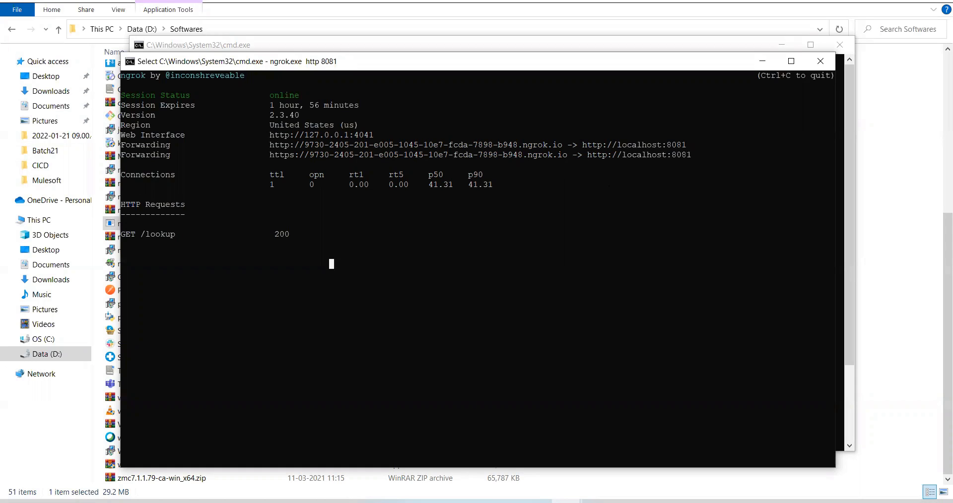
mouse_move(584, 314)
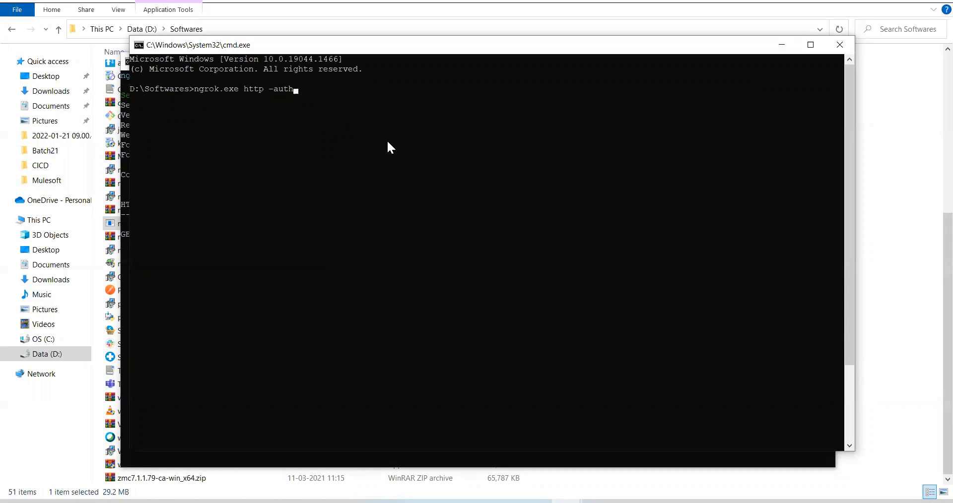
- Replace the auth option with -subdomian=mergestack, trimming off the .com ending
key(Backspace)
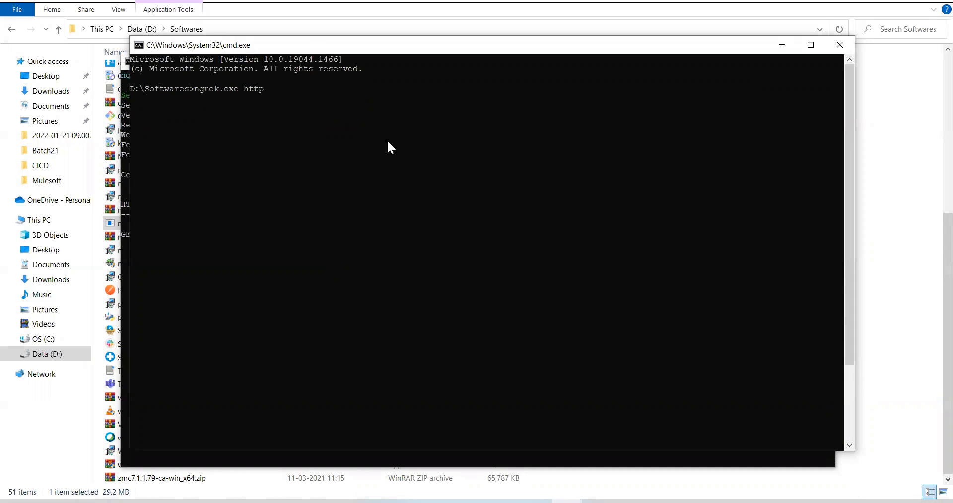
text(-su)
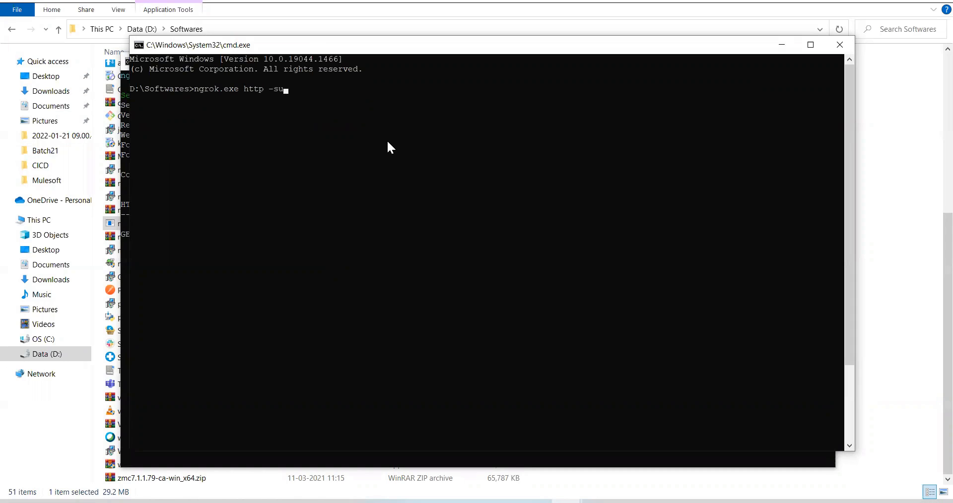
text(bdomi)
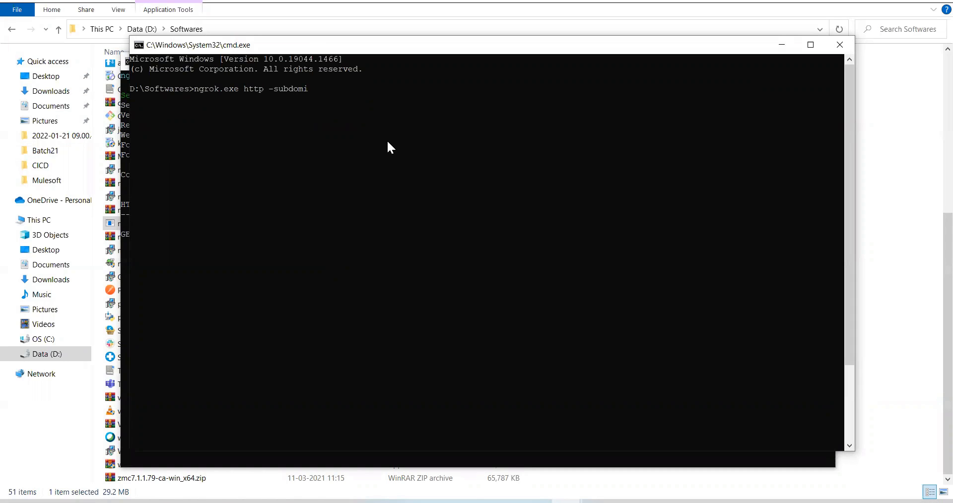
text(an)
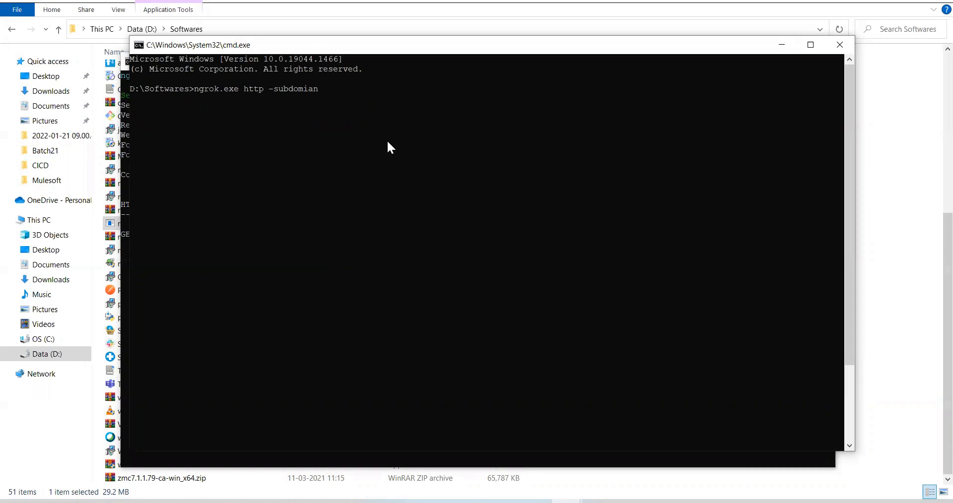
text(=)
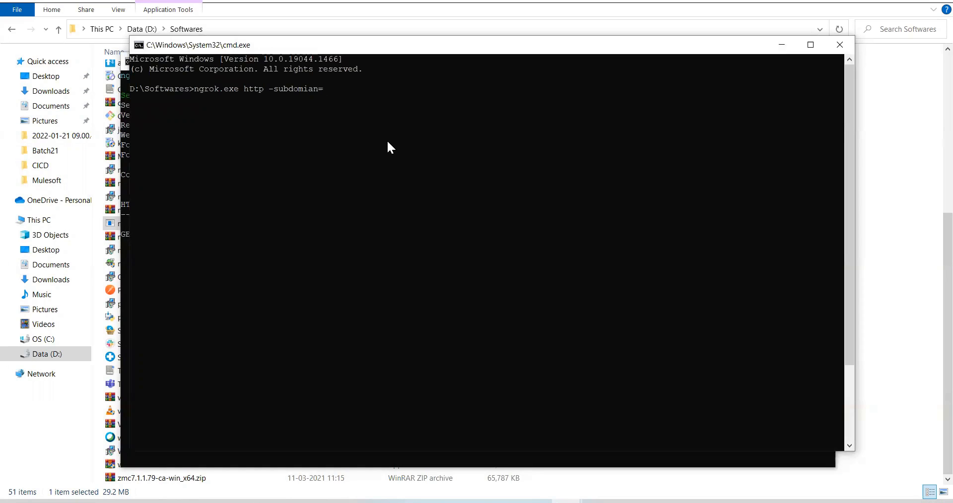
text(merg)
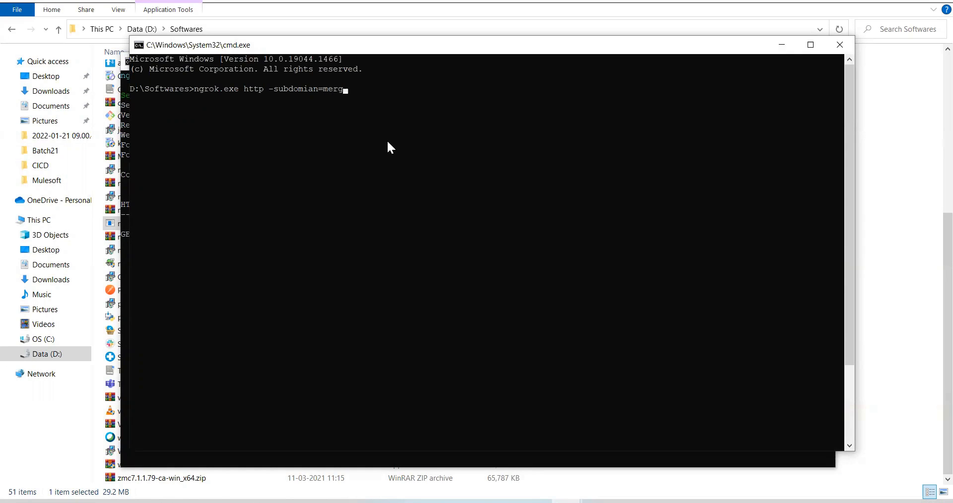
text(stack)
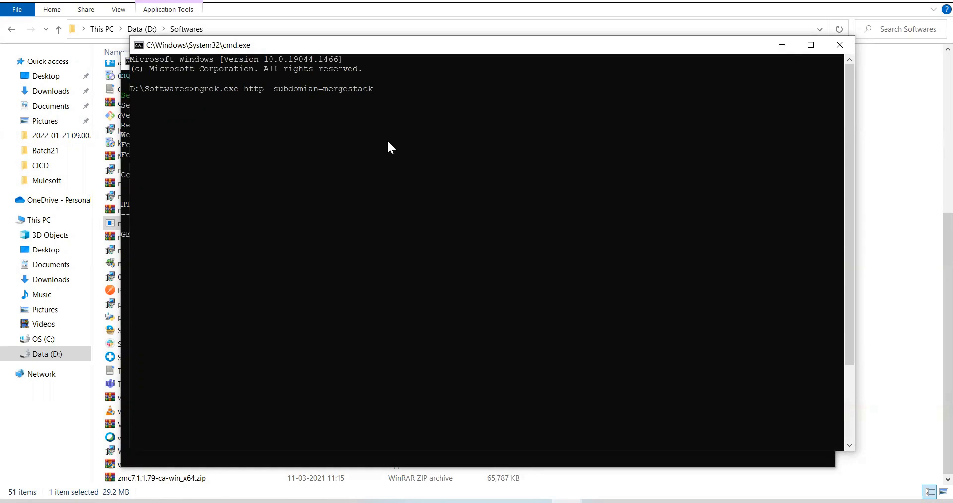
text(.com)
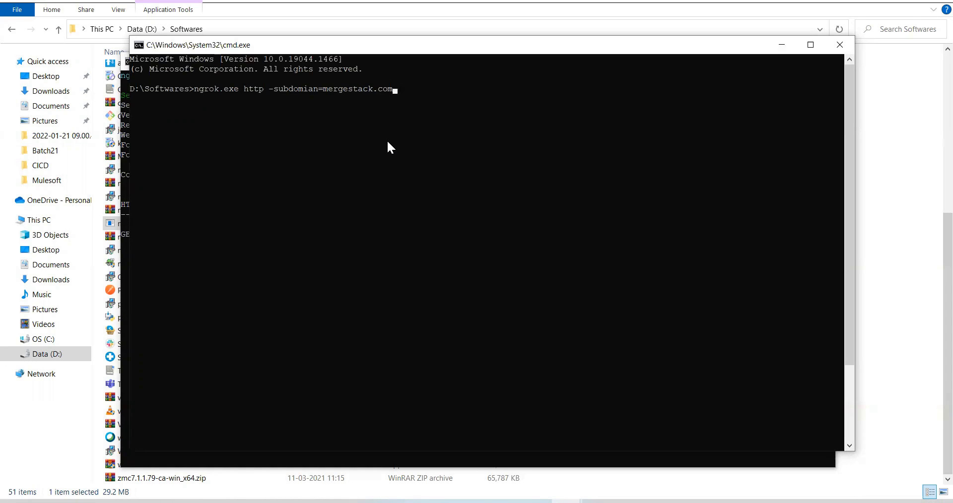
key(Backspace)
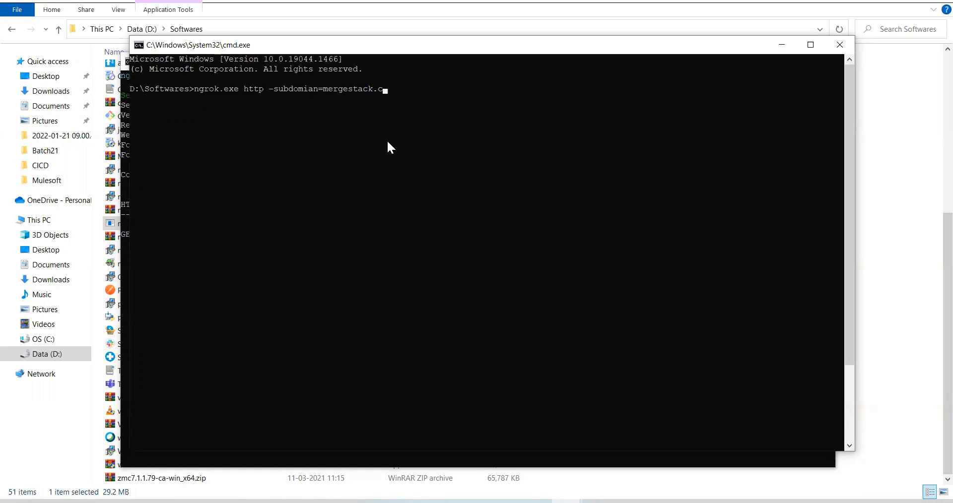
key(Backspace)
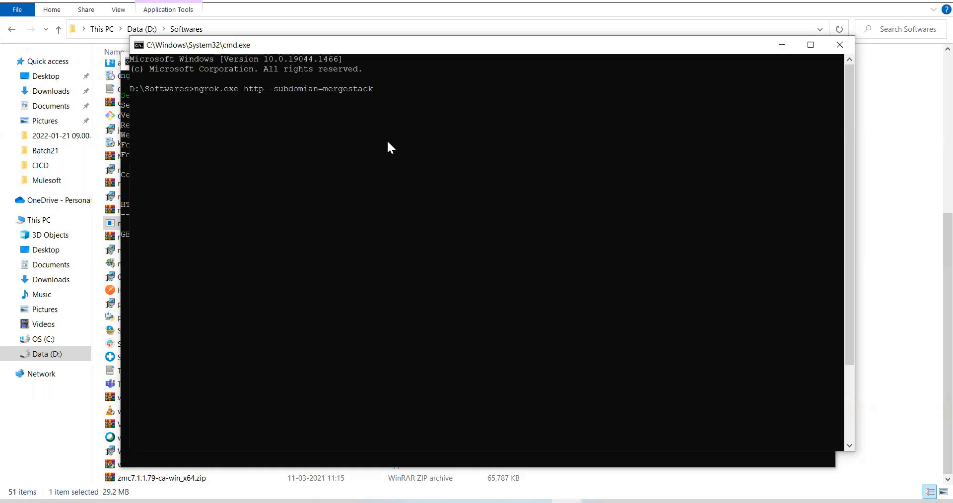
text(8081 -> http)
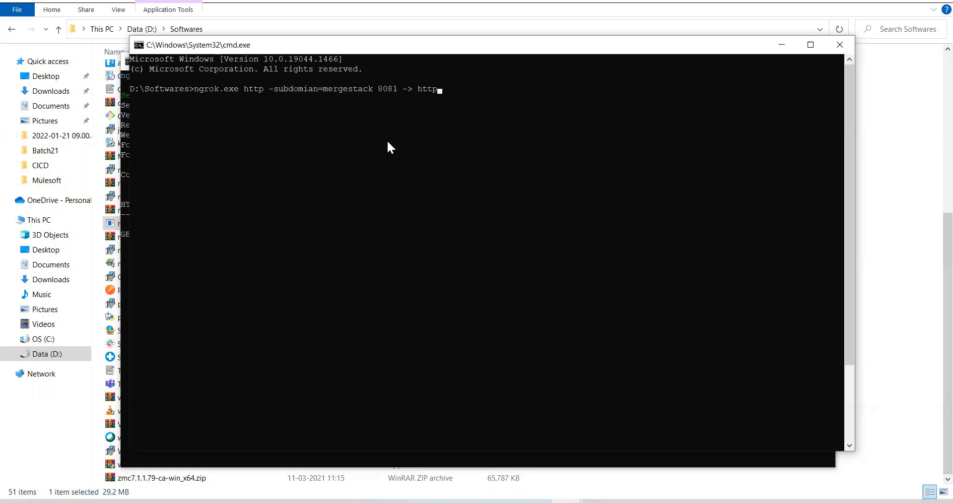
text(://merg)
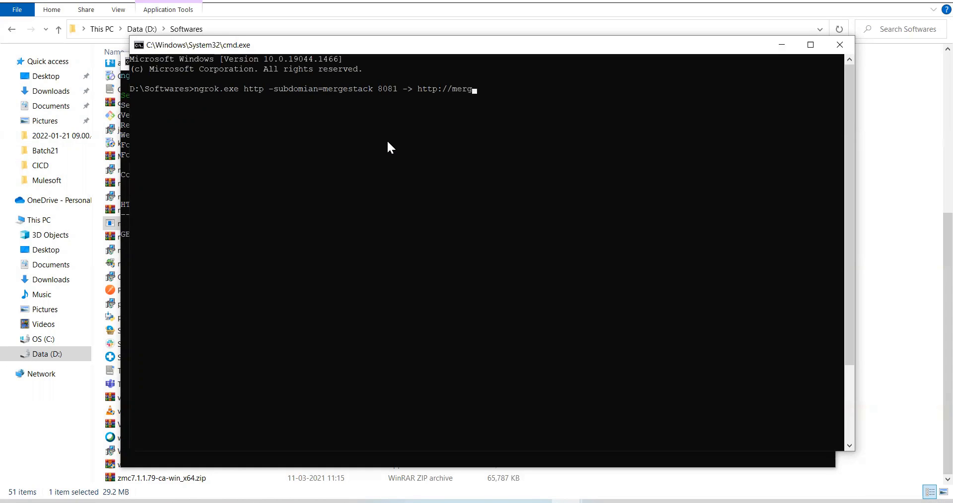
text(stack)
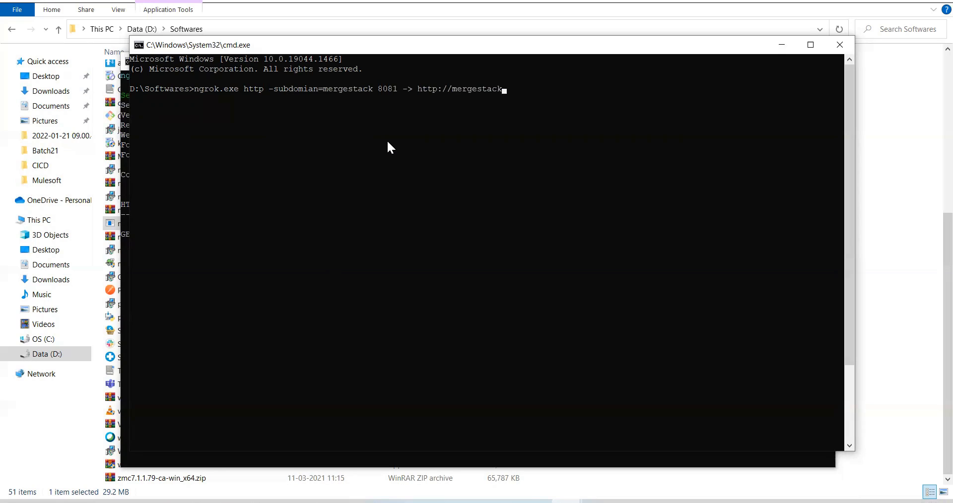
text(ngrock.io)
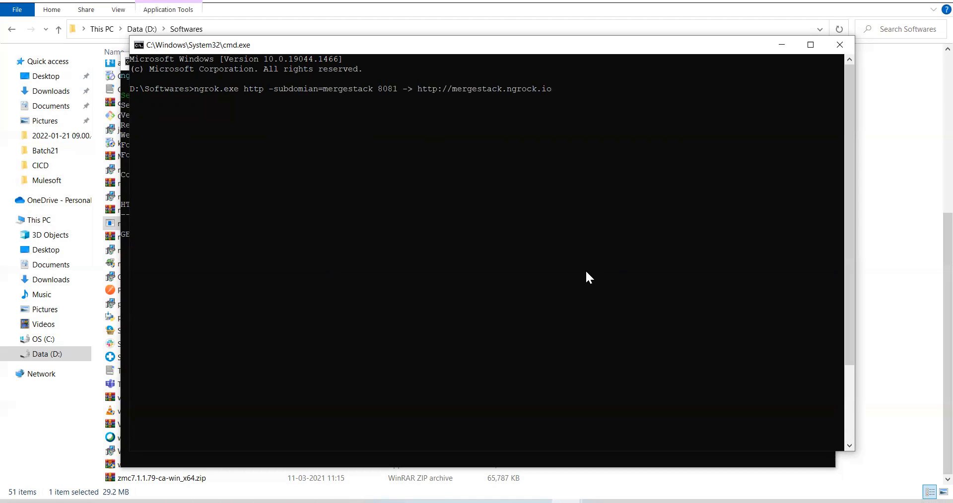
mouse_move(252, 126)
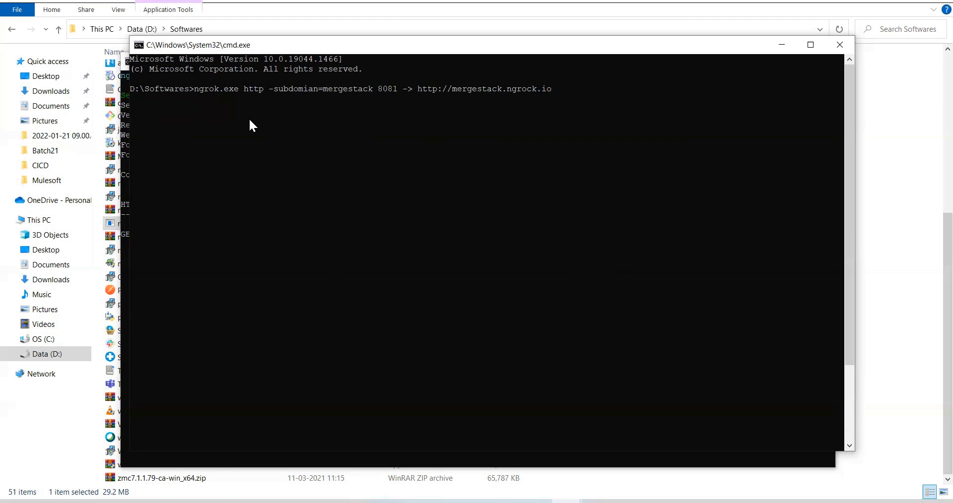
mouse_move(451, 133)
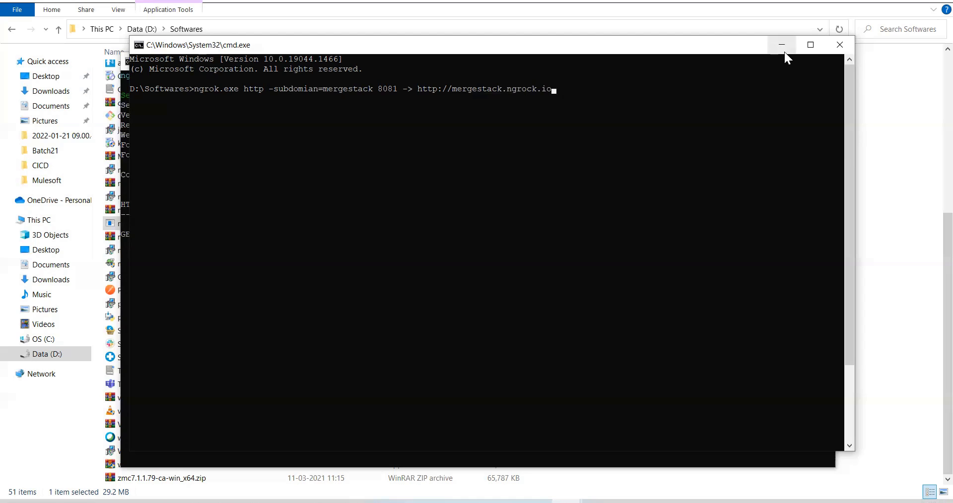
mouse_move(783, 45)
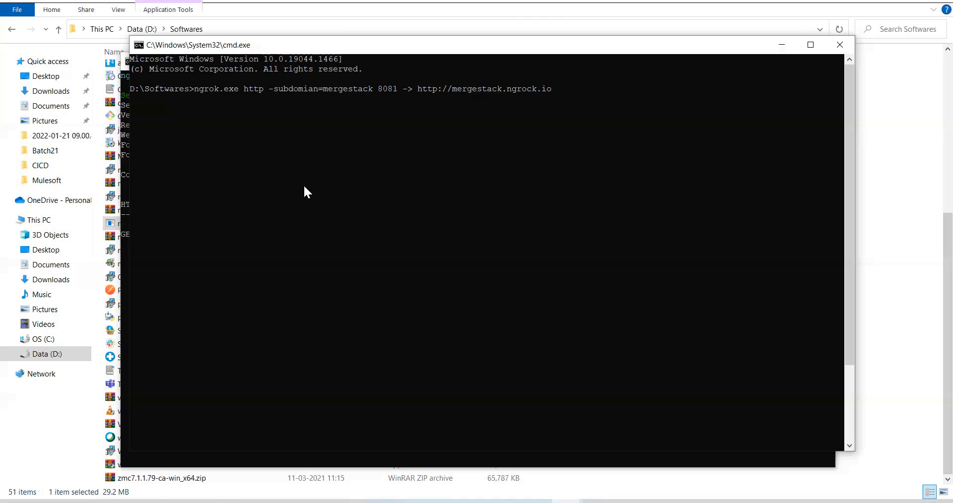
mouse_move(377, 186)
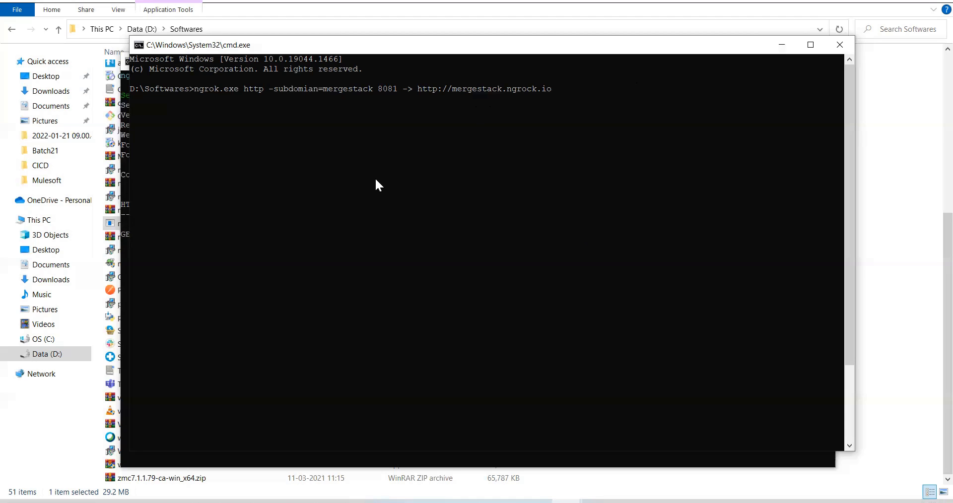
mouse_move(448, 176)
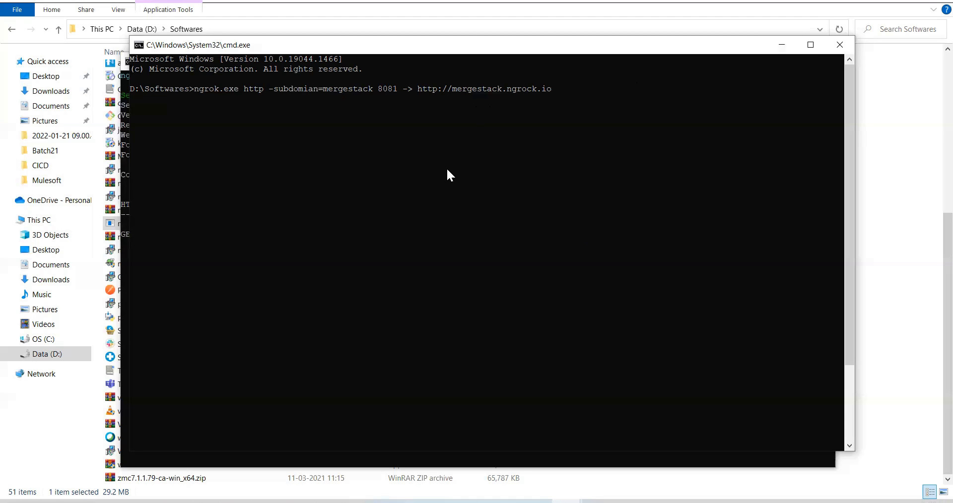
mouse_move(511, 173)
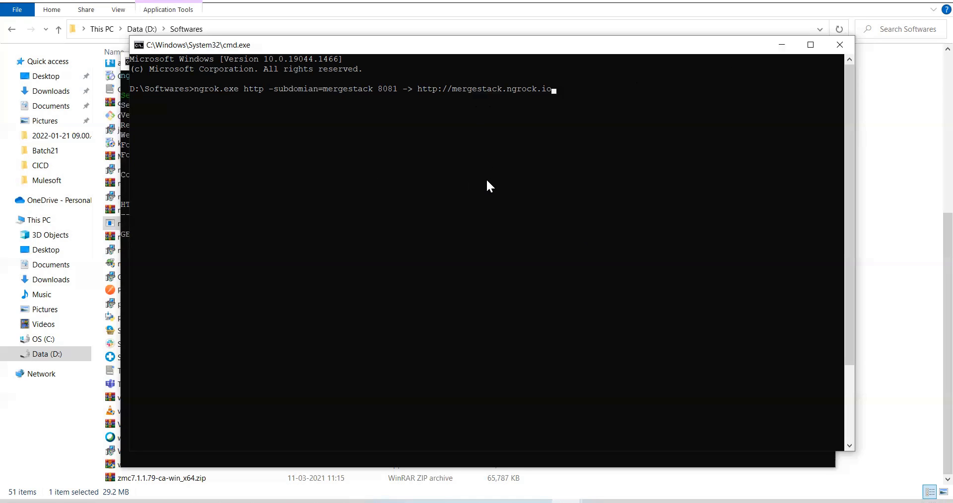
mouse_move(437, 154)
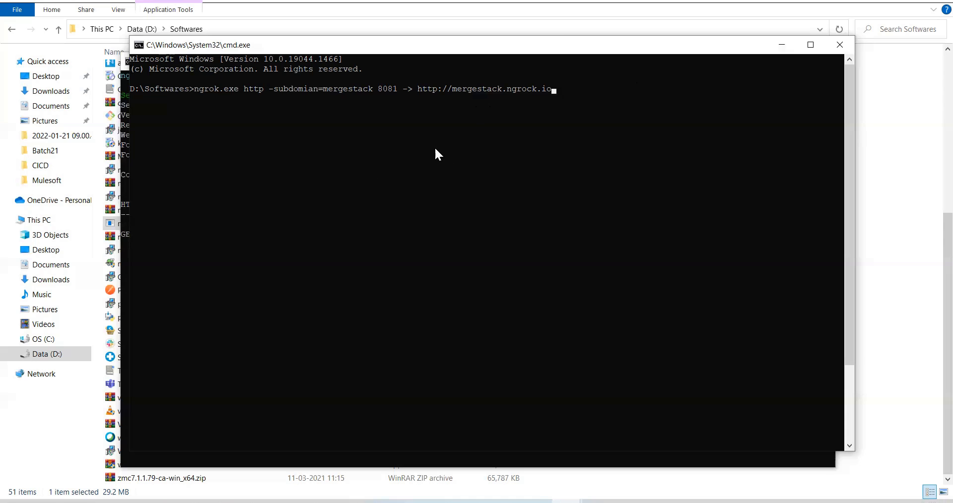
mouse_move(360, 176)
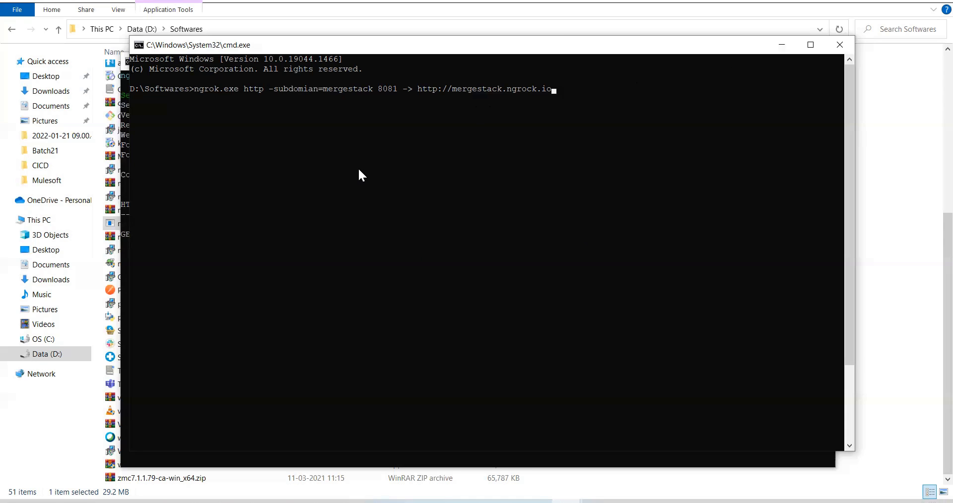
mouse_move(441, 214)
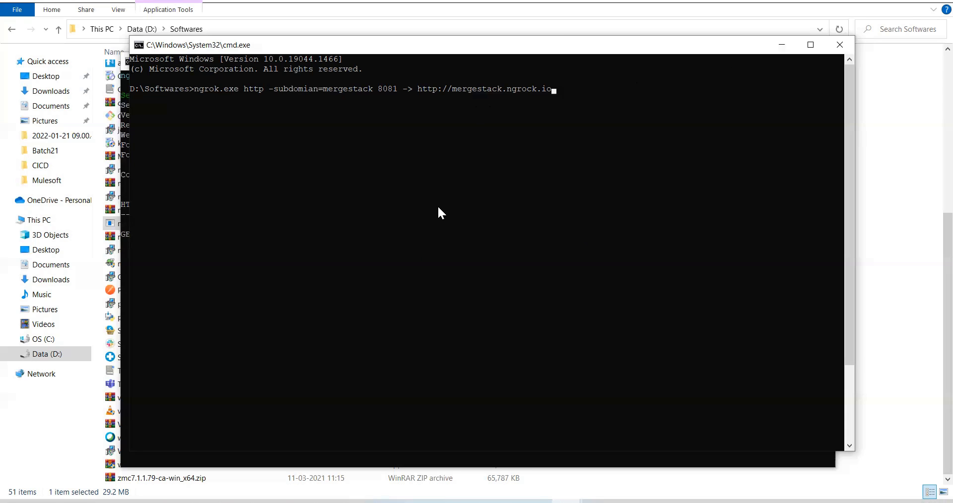